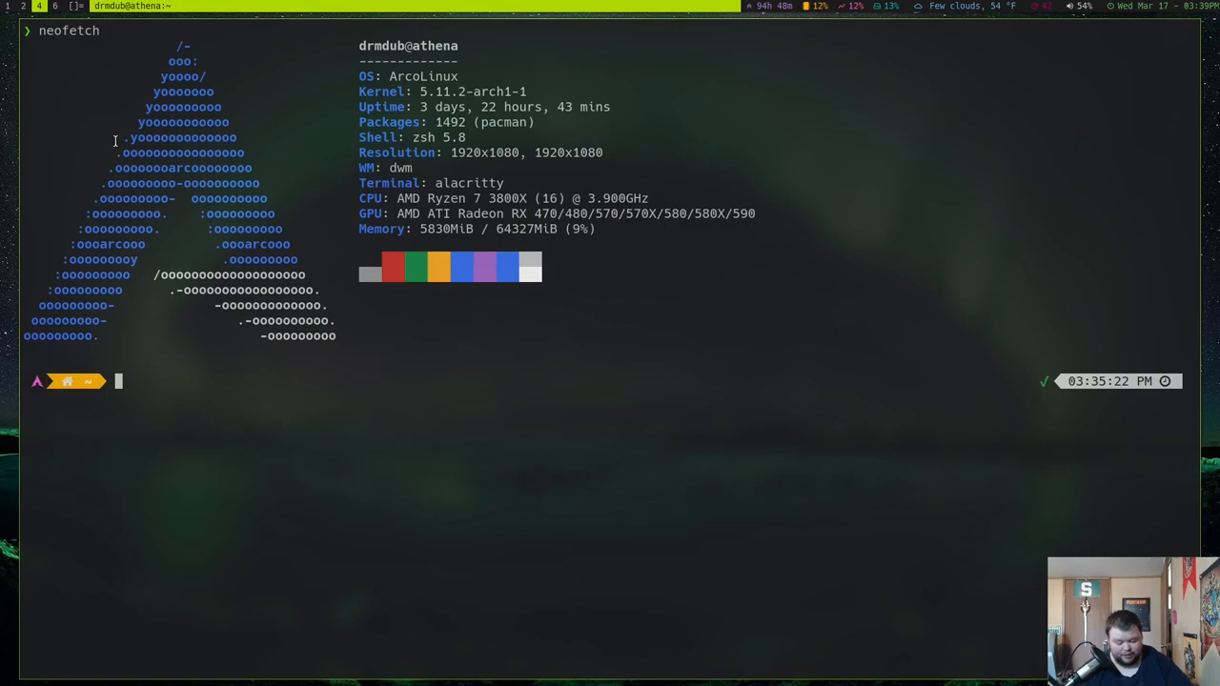
- Launch nvim on .config/nvim/plugins/plugins.vim from the shell prompt
{"action": "type", "text": "v"}
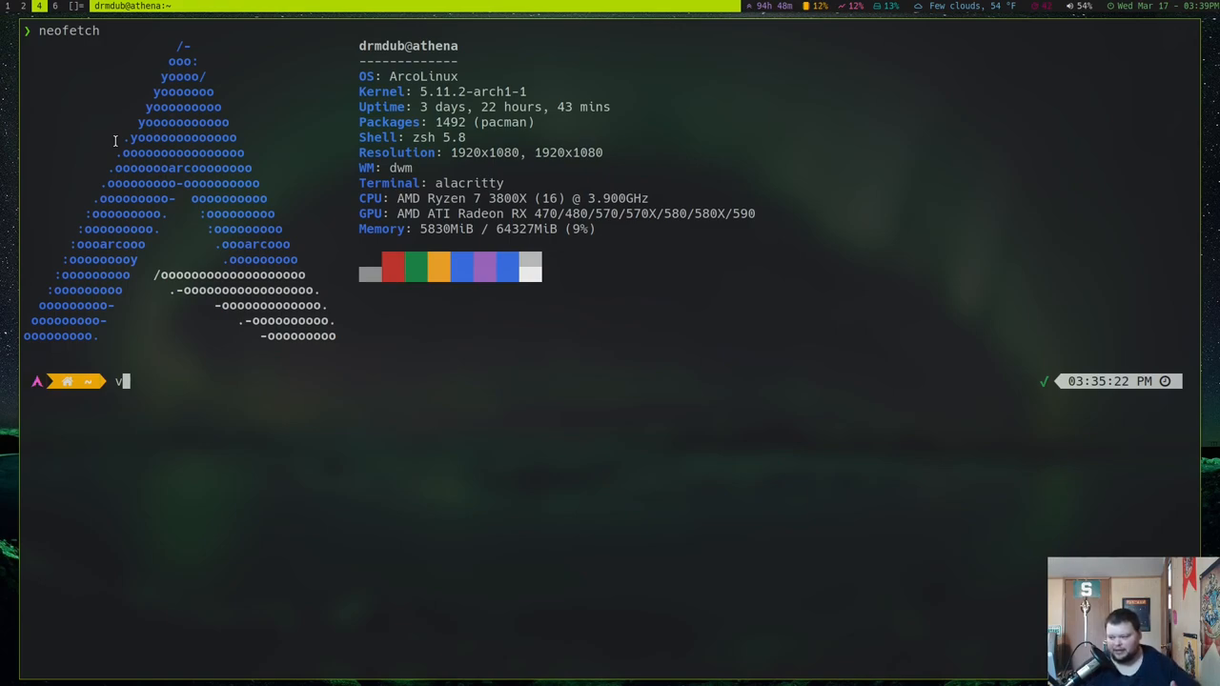
{"action": "key", "text": "BackSpace"}
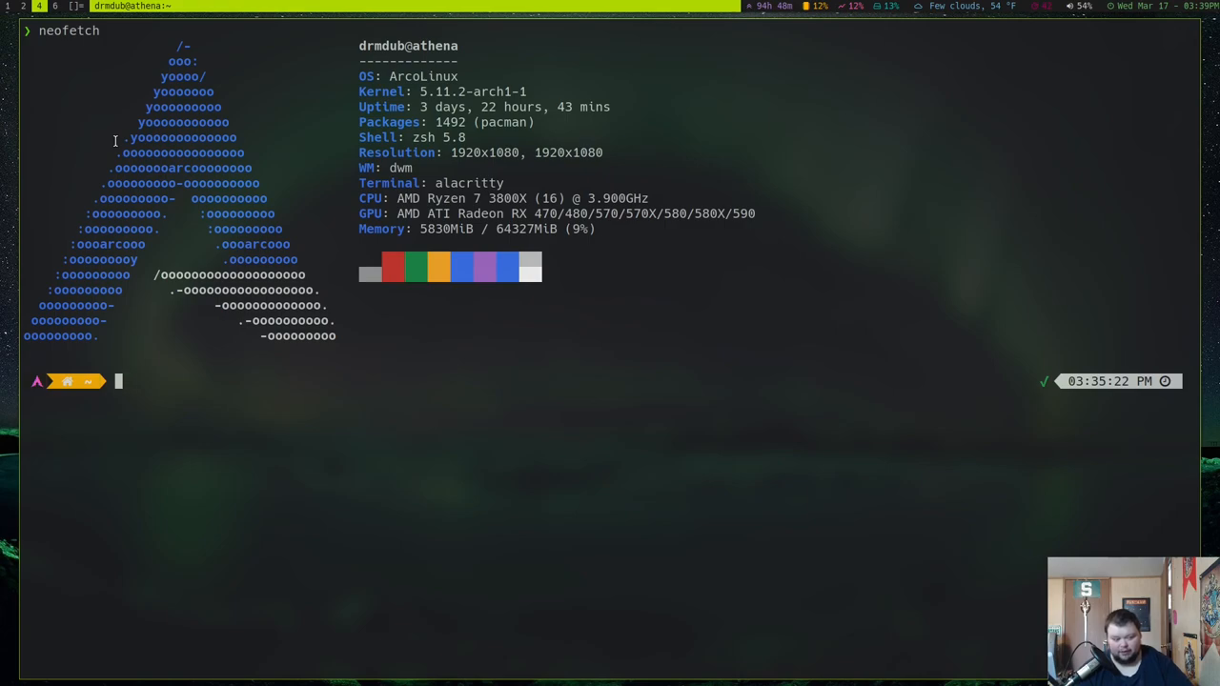
{"action": "type", "text": "nvim .config/nvim/plugins/plugins.vim"}
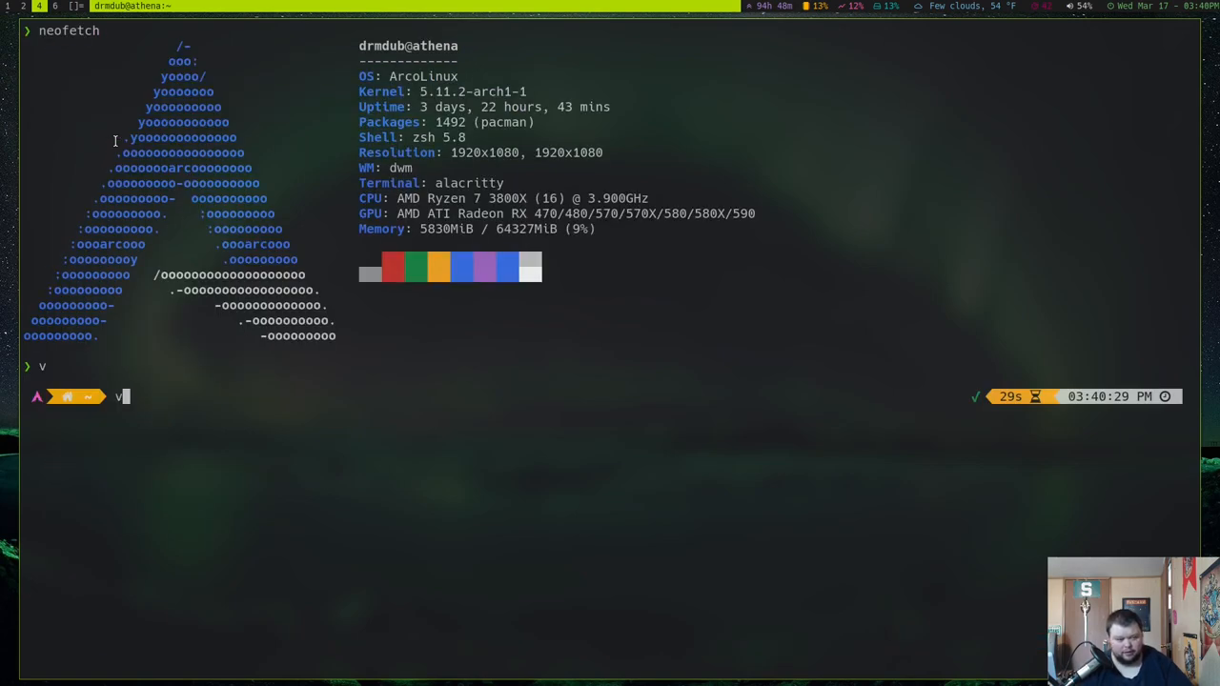
{"action": "type", "text": ".config/ne"}
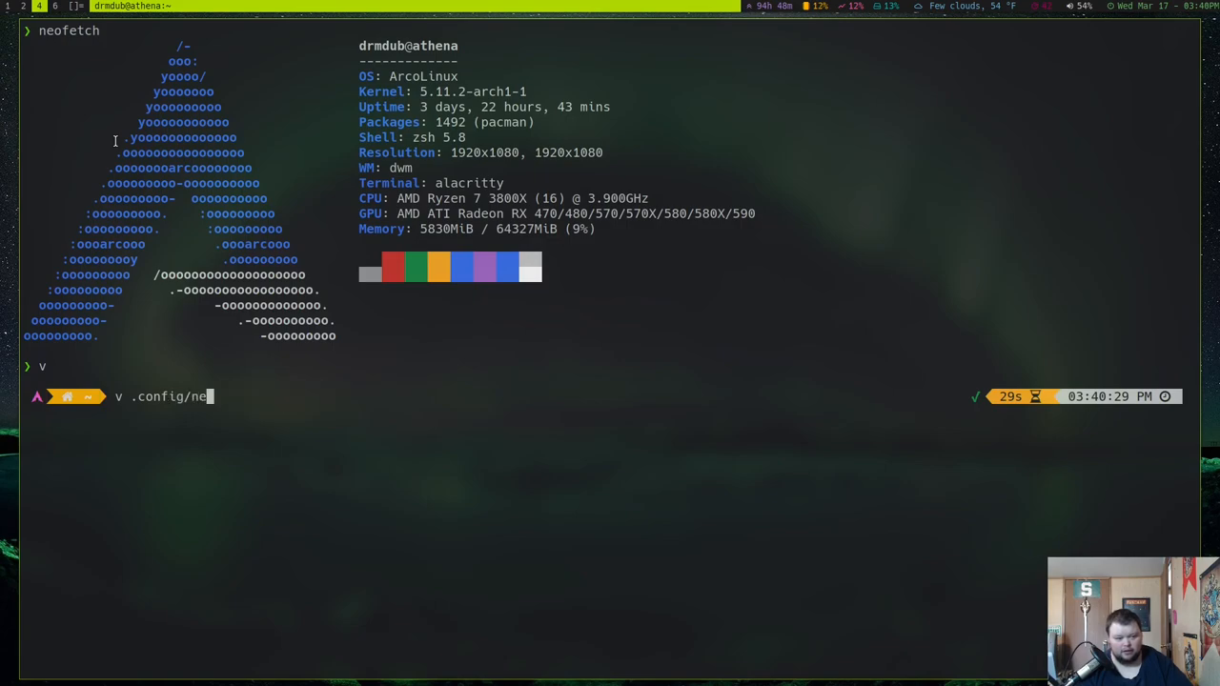
{"action": "type", "text": "vim/pl"}
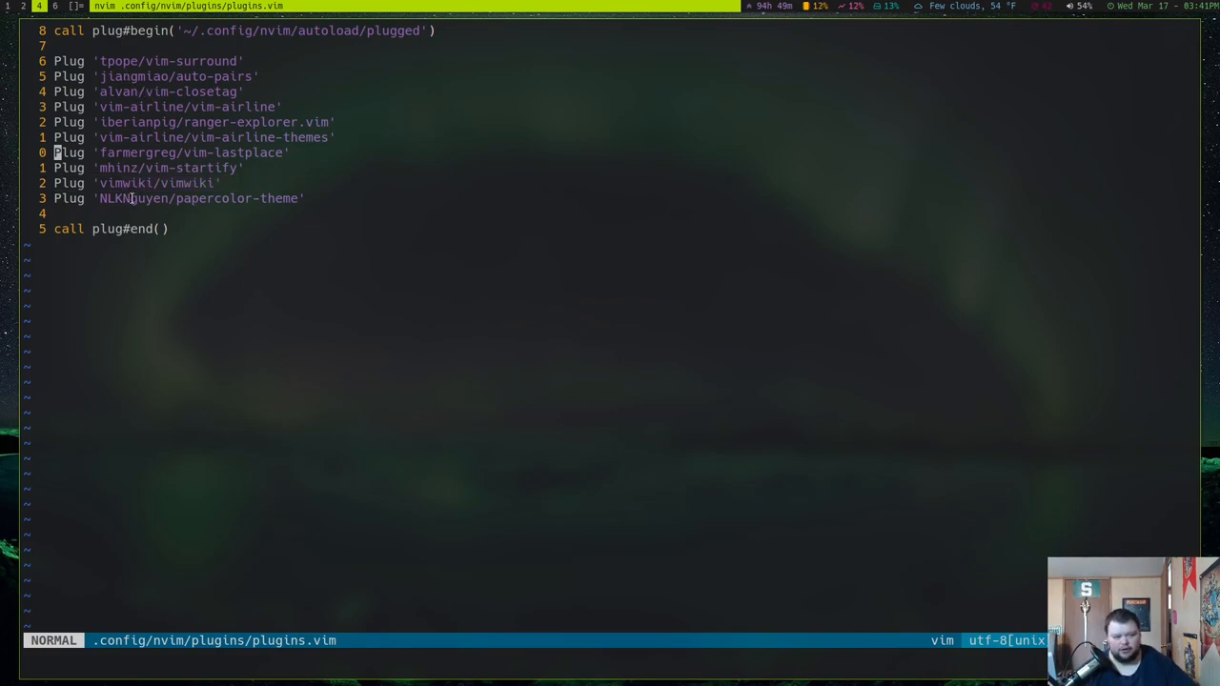
{"action": "mouse_move", "coordinate": [244, 210]}
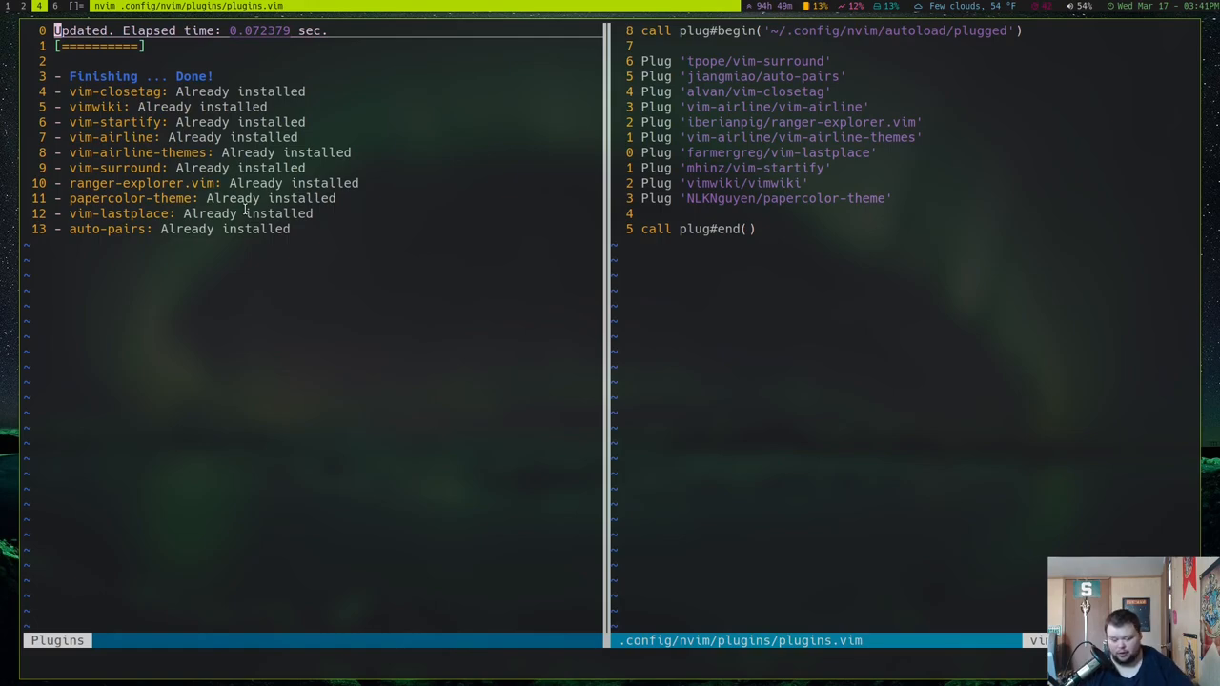
{"action": "type", "text": ":q"}
{"action": "type", "text": "[["}
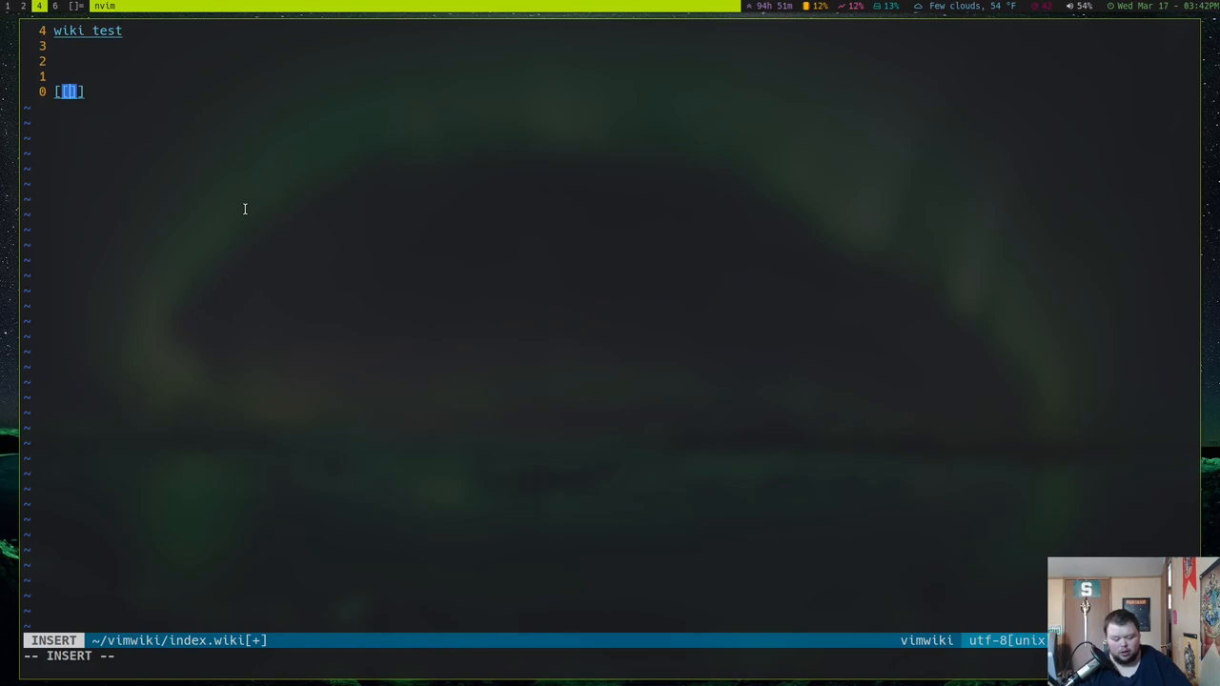
- Make the wiki link read 'this is a link | LINK' and return to normal mode
{"action": "type", "text": "this is a link |"}
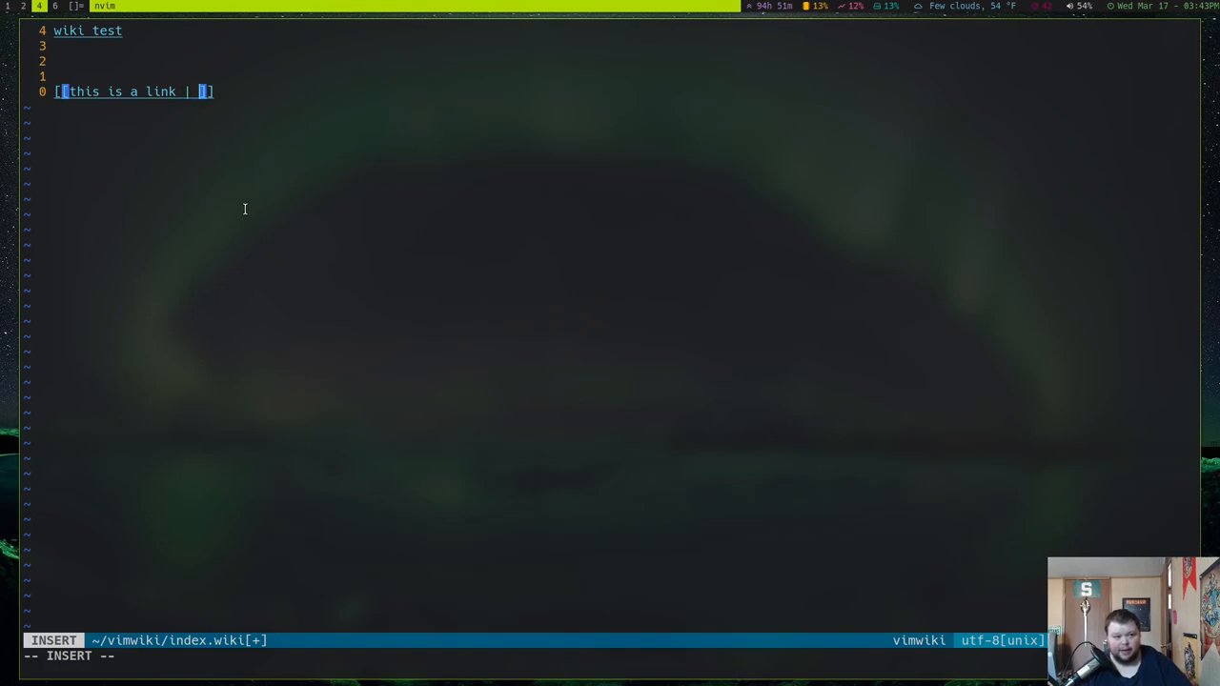
{"action": "type", "text": "LINK"}
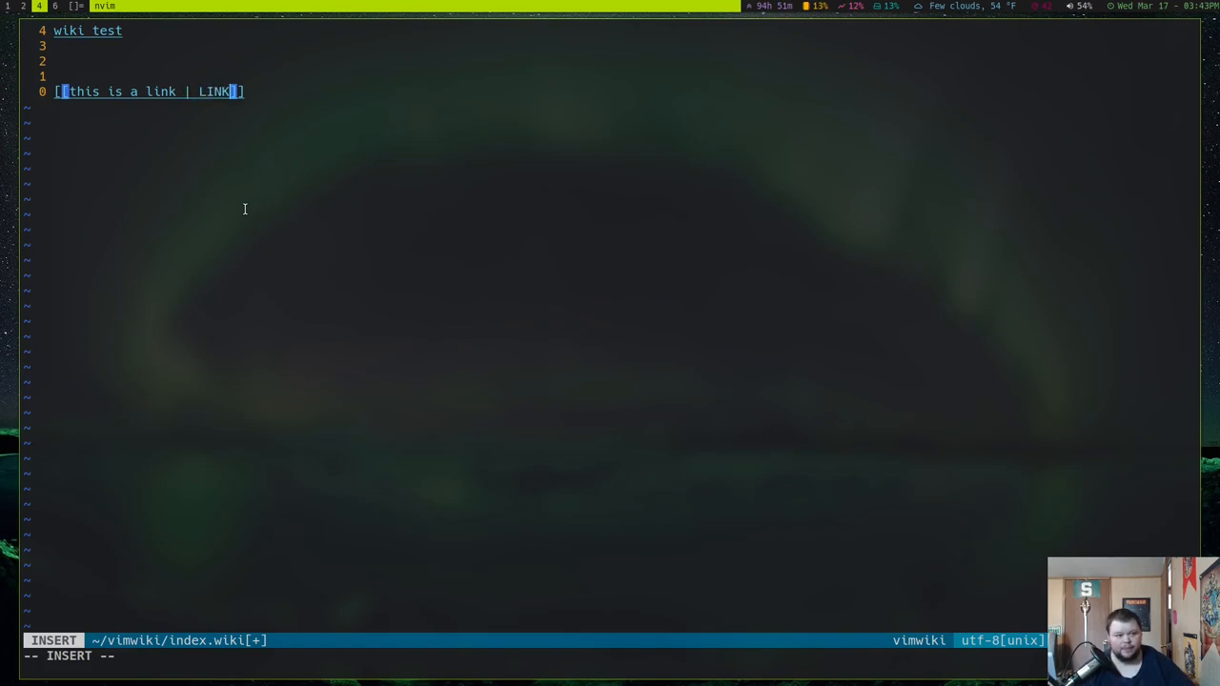
{"action": "key", "text": "Enter"}
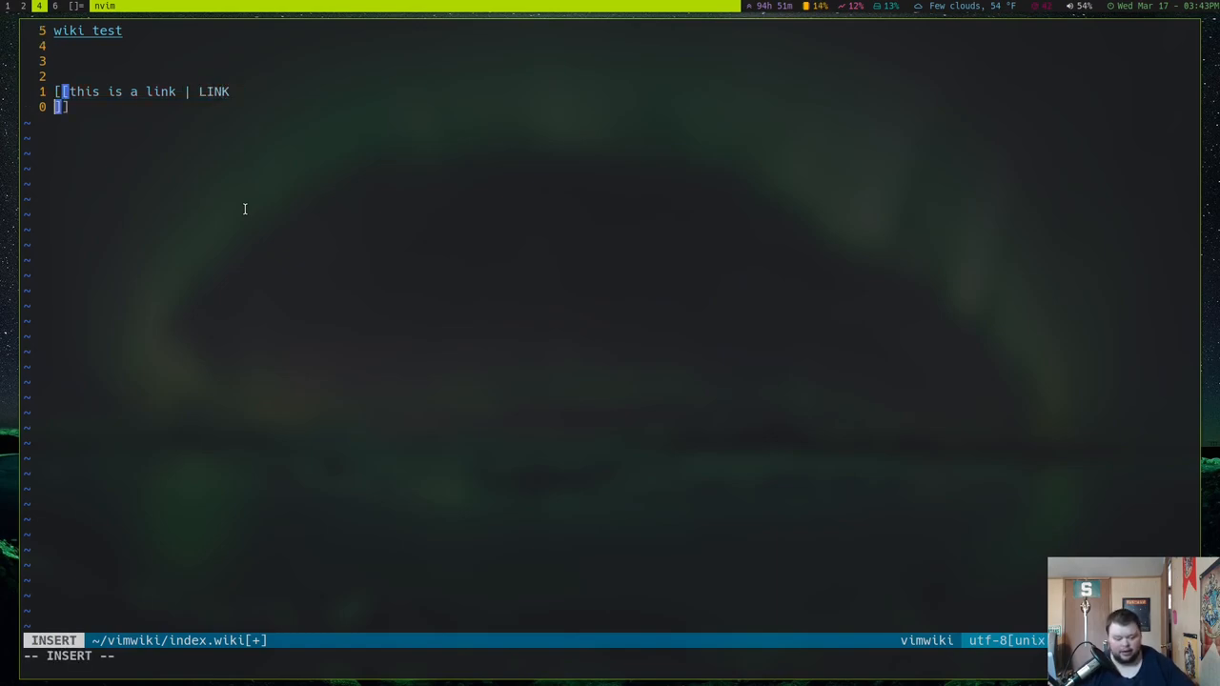
{"action": "key", "text": "Escape"}
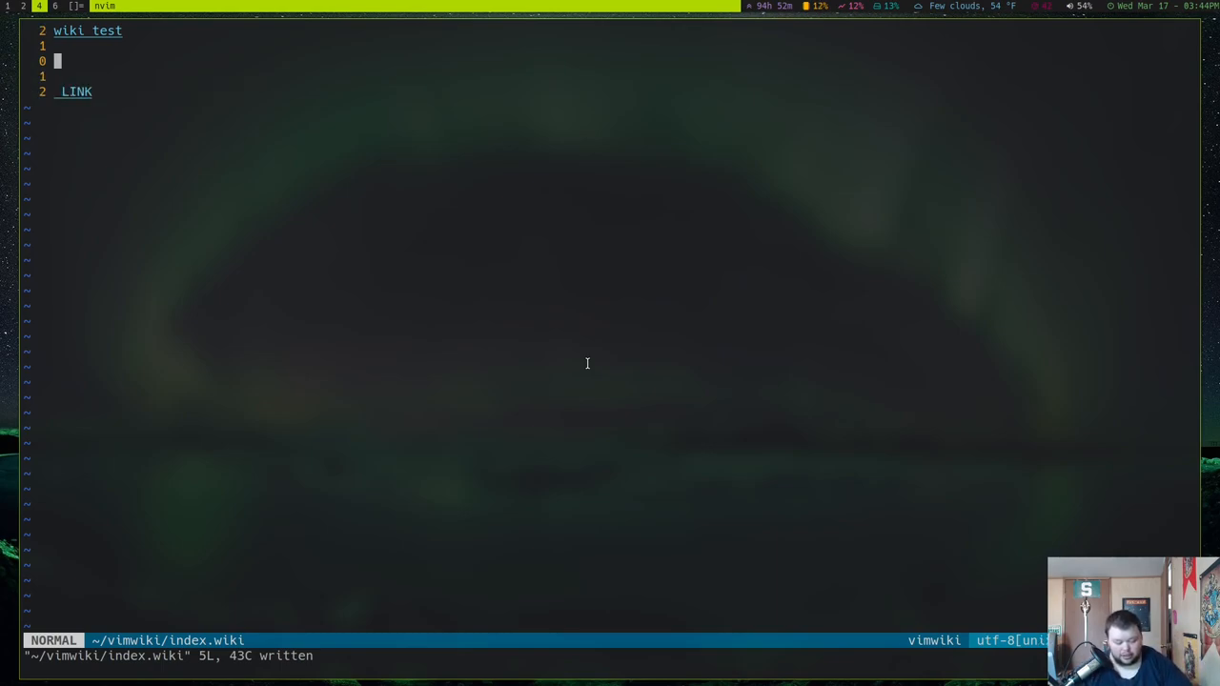
- Write three bullet items: 'This is a list', 'this is more of a list', 'list point'
{"action": "key", "text": "i"}
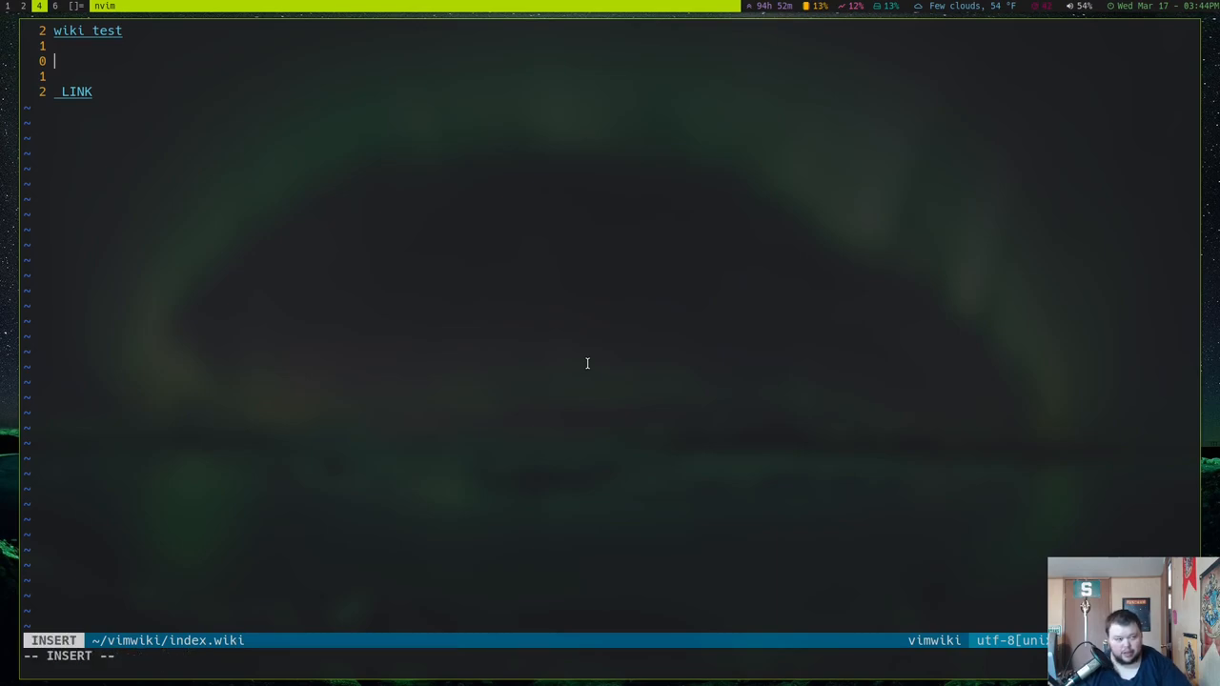
{"action": "type", "text": "* This is a lis"}
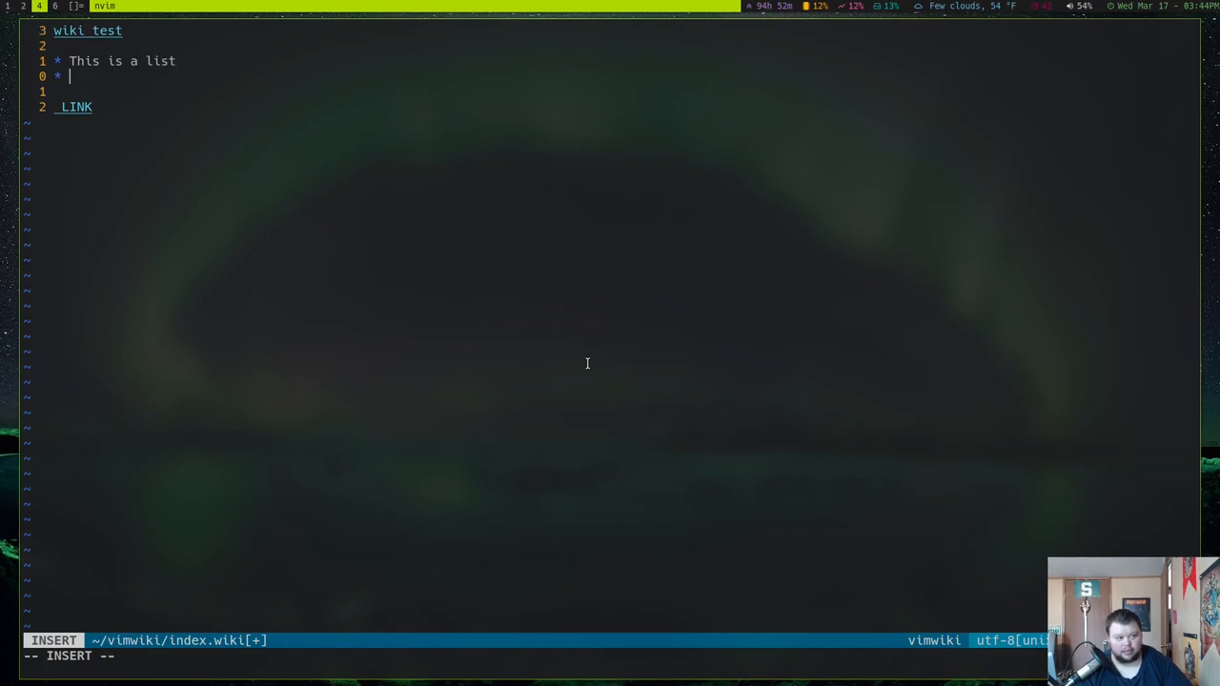
{"action": "type", "text": "this is more"}
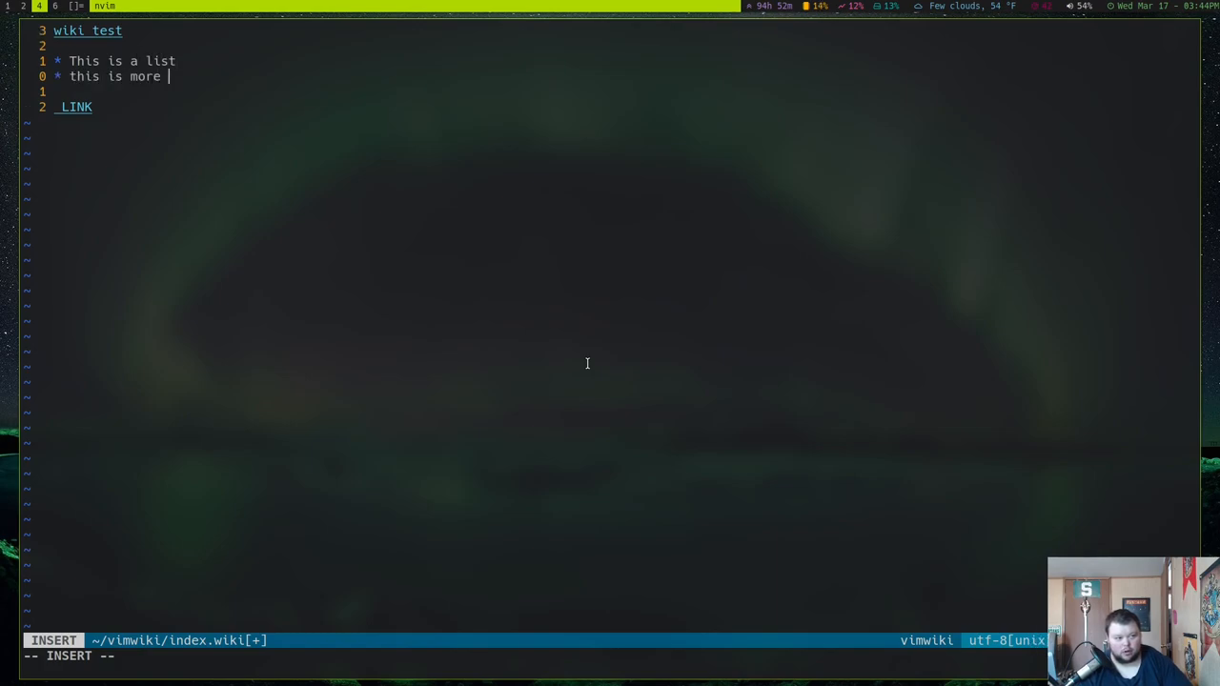
{"action": "type", "text": "of a list"}
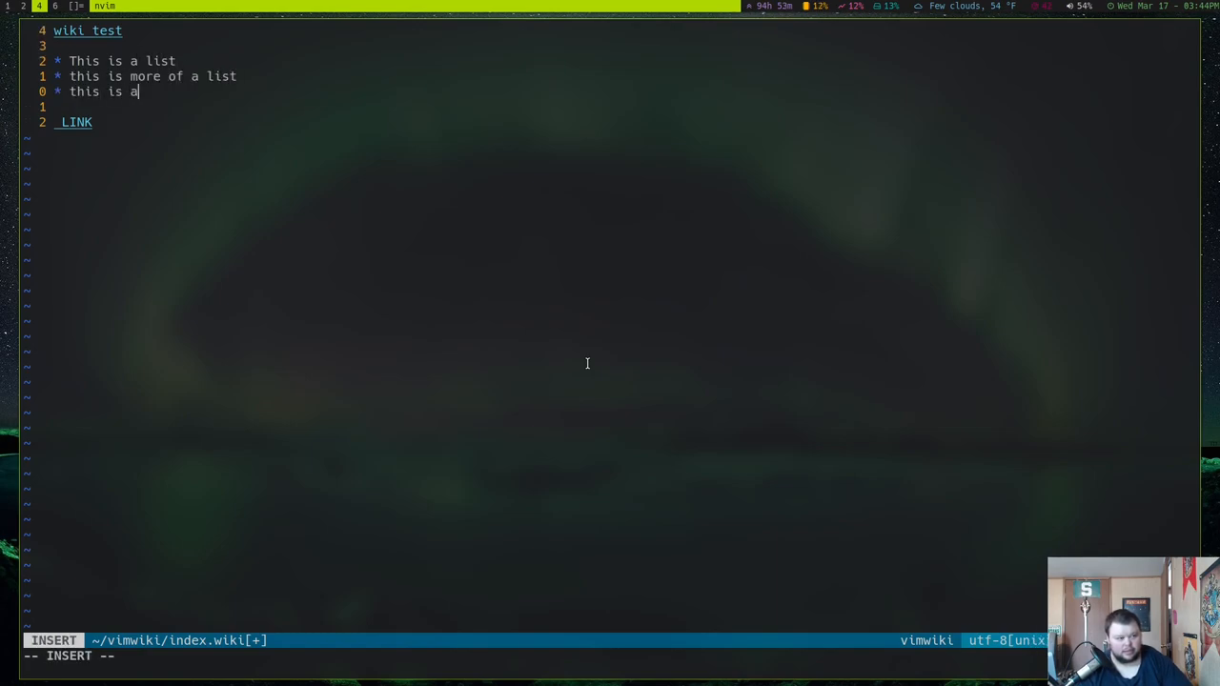
{"action": "type", "text": "list"}
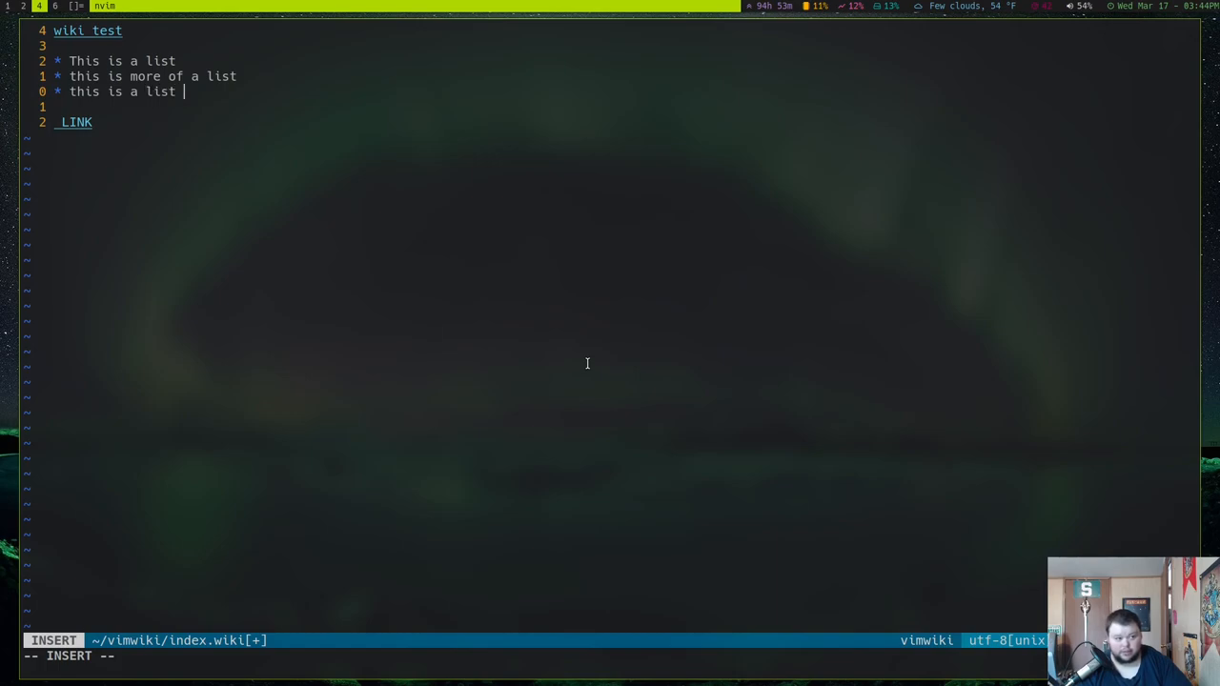
{"action": "type", "text": "point"}
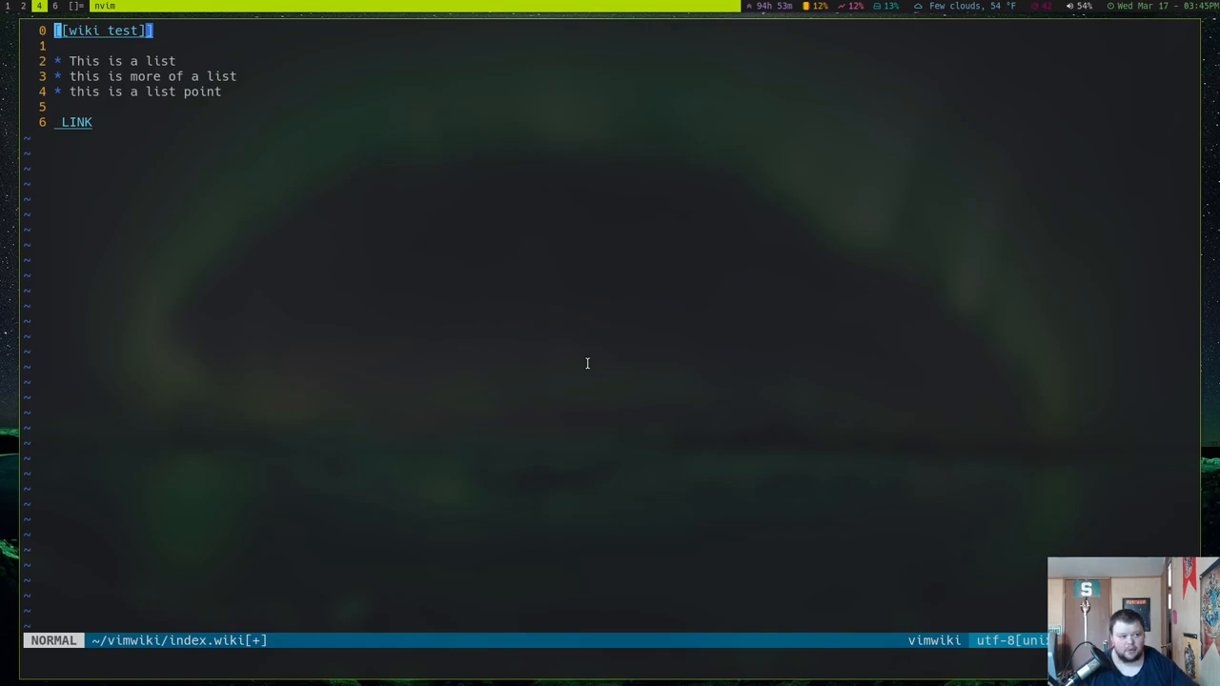
{"action": "key", "text": "Enter"}
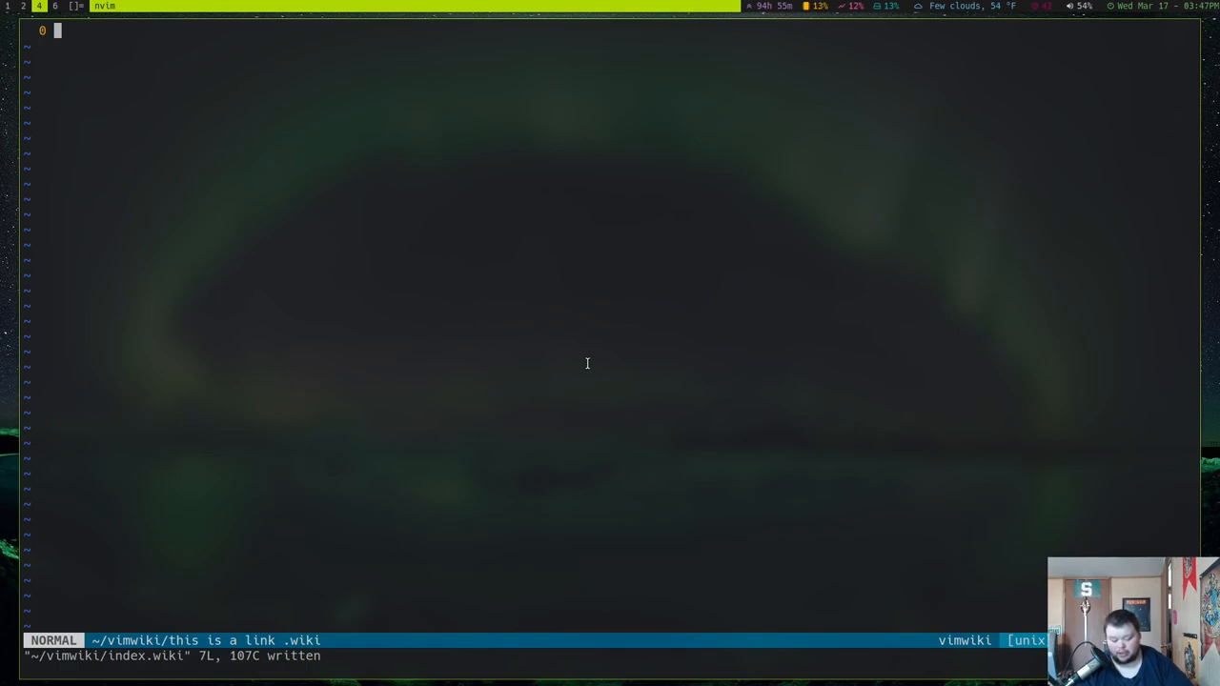
- Write bullets '* this is a list' and 'this is also a list' on the empty page
{"action": "key", "text": "i"}
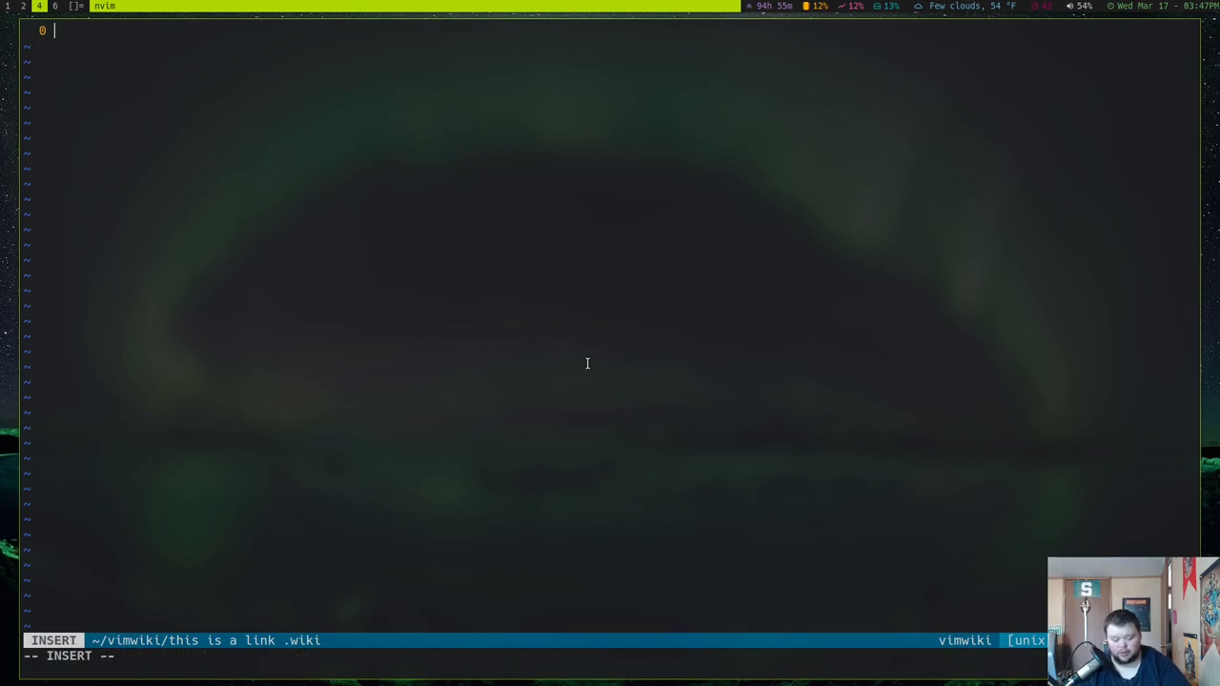
{"action": "type", "text": "* this is a lis"}
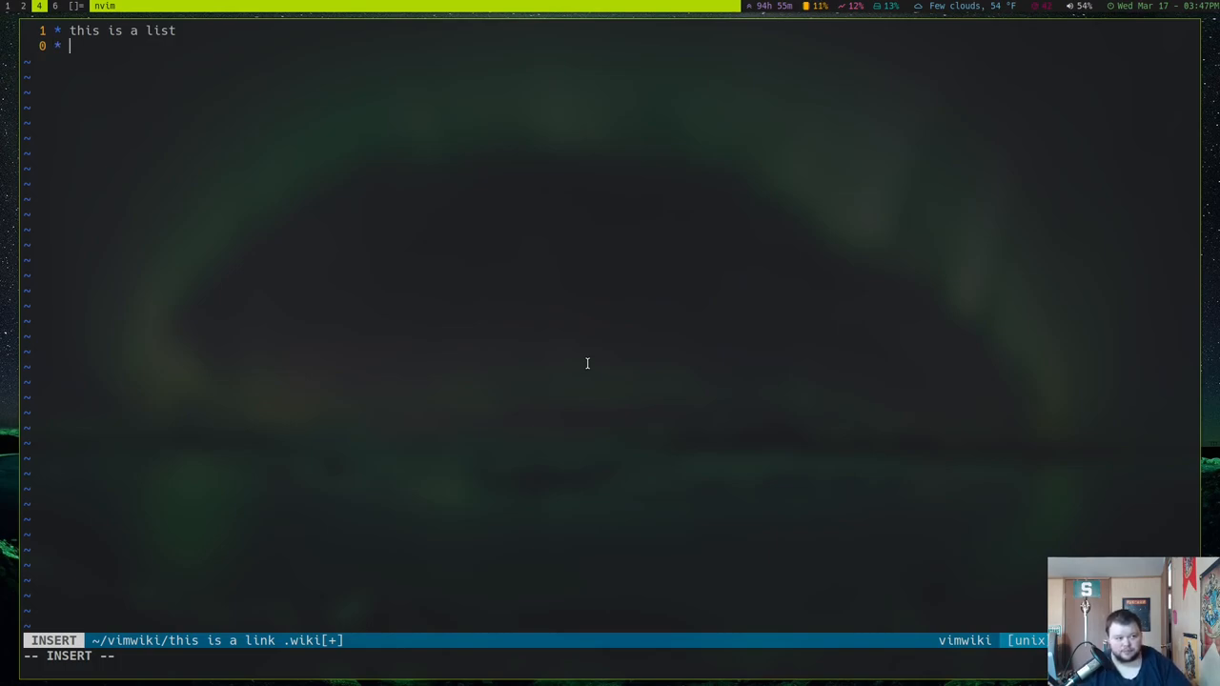
{"action": "type", "text": "this is also a"}
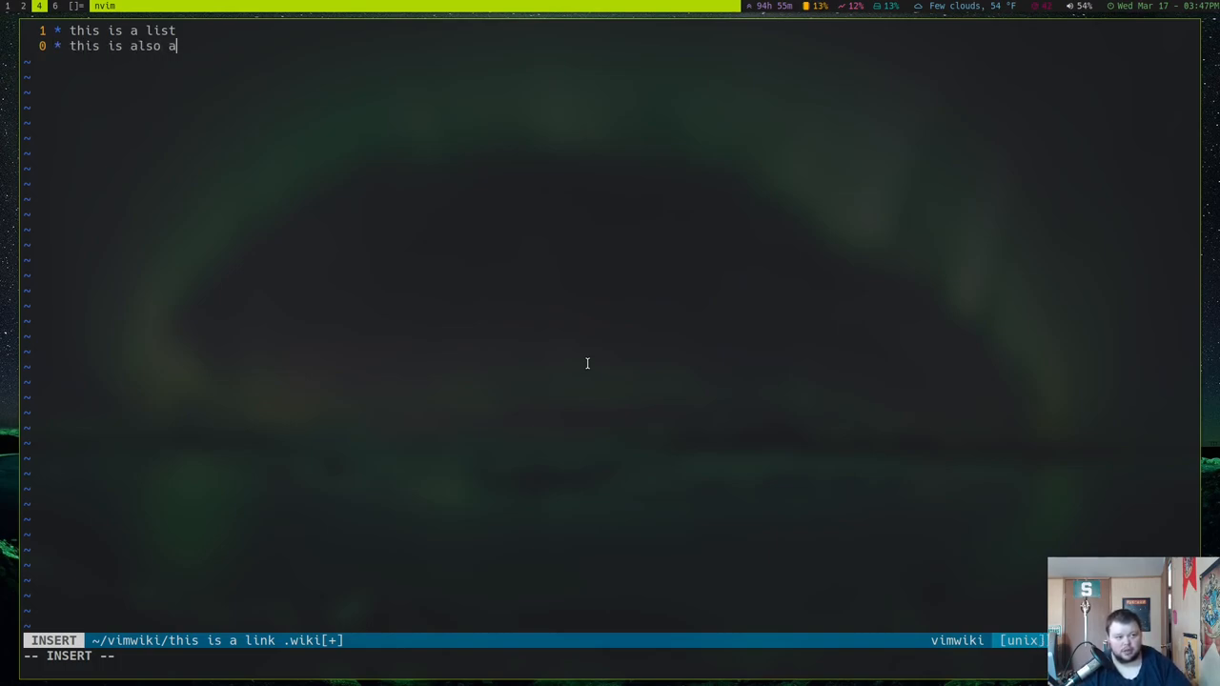
{"action": "key", "text": "enter"}
{"action": "type", "text": "1. t"}
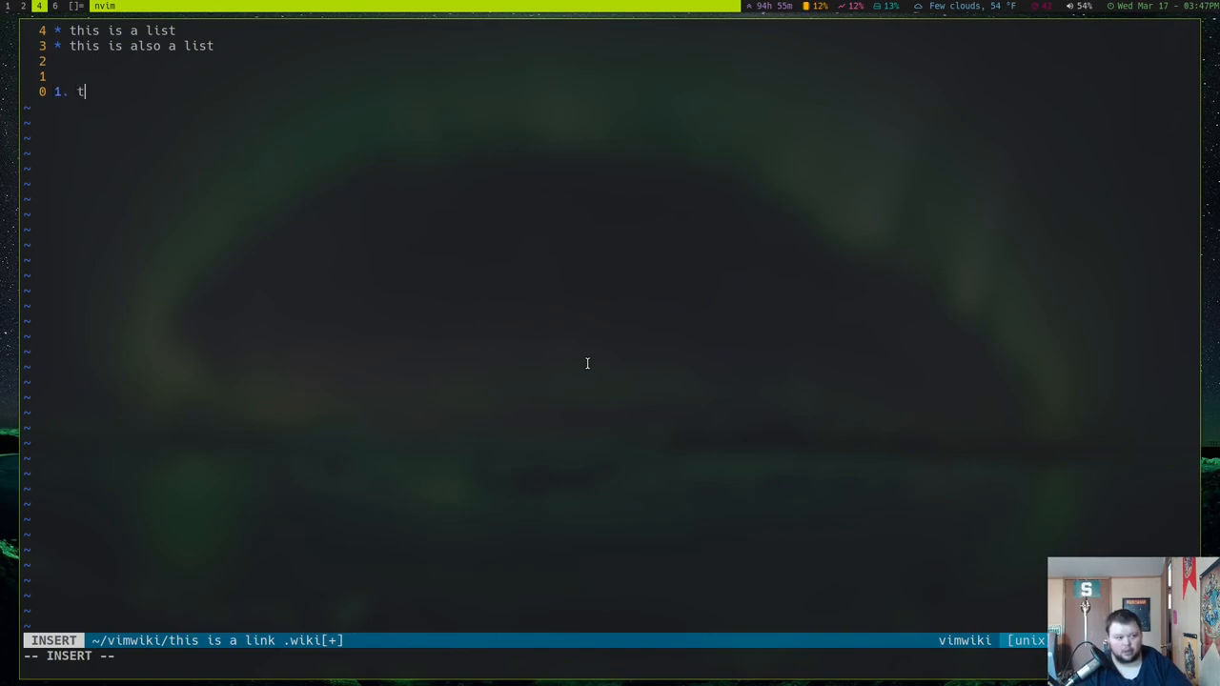
- Write numbered items 'list item 1' and 'list item 2' below the bullets
{"action": "type", "text": "list item 1"}
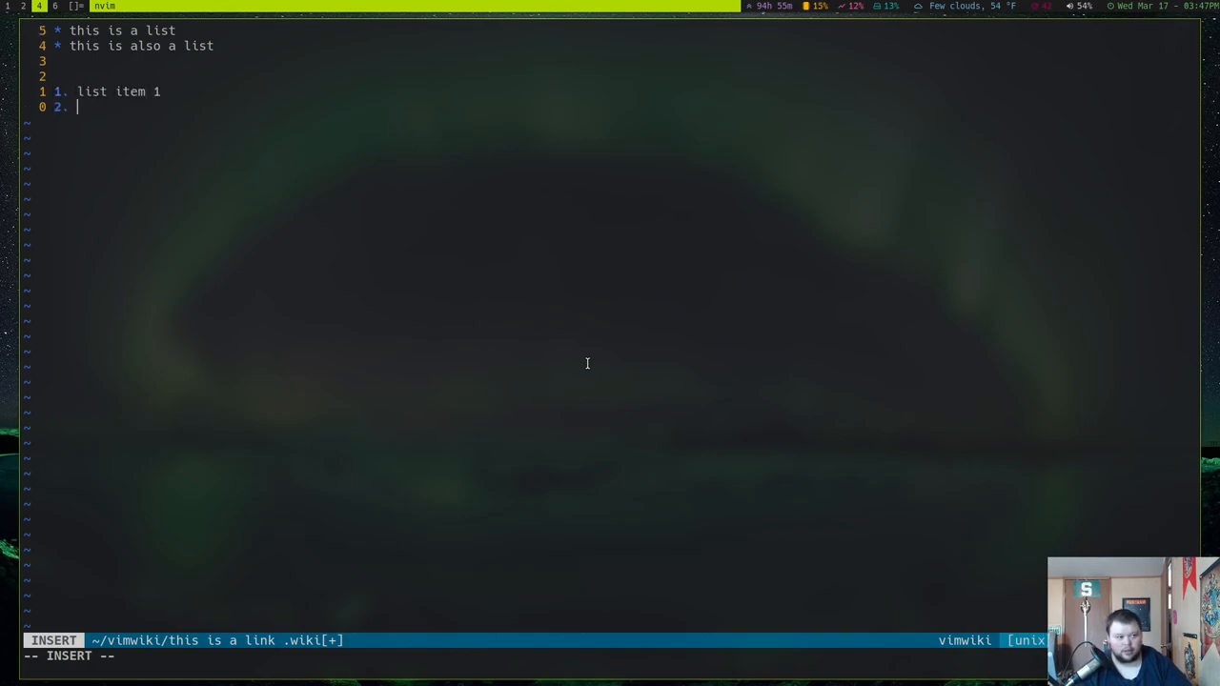
{"action": "type", "text": "list t"}
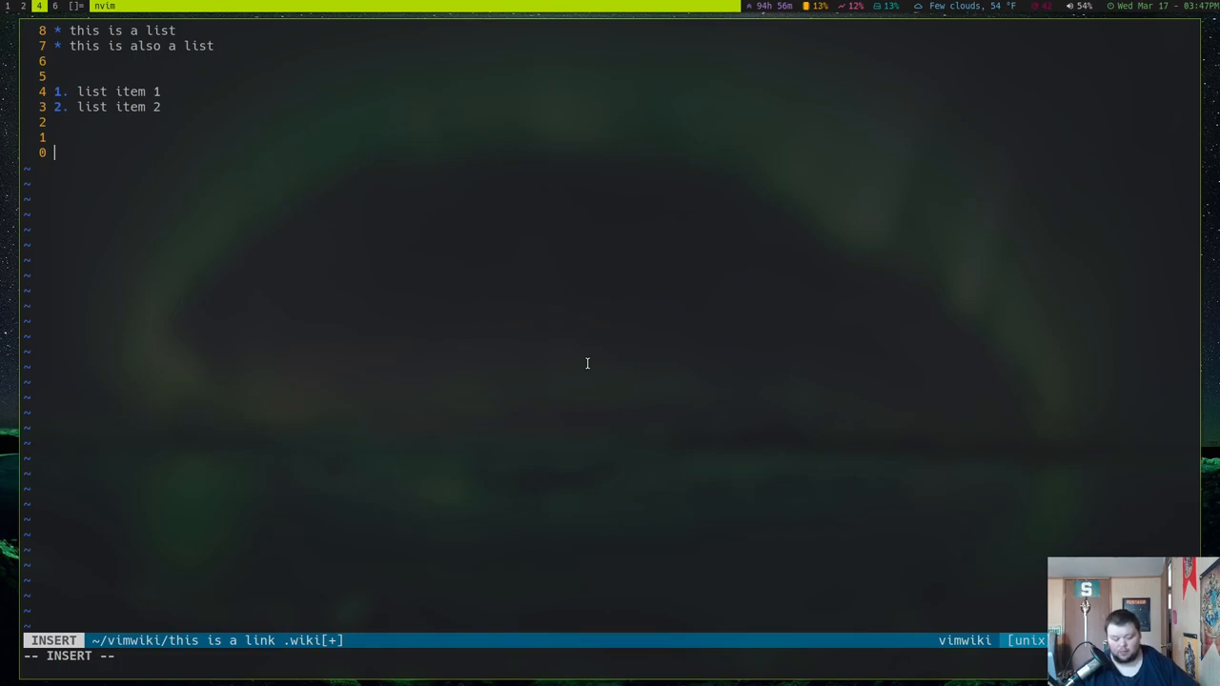
{"action": "type", "text": "#"}
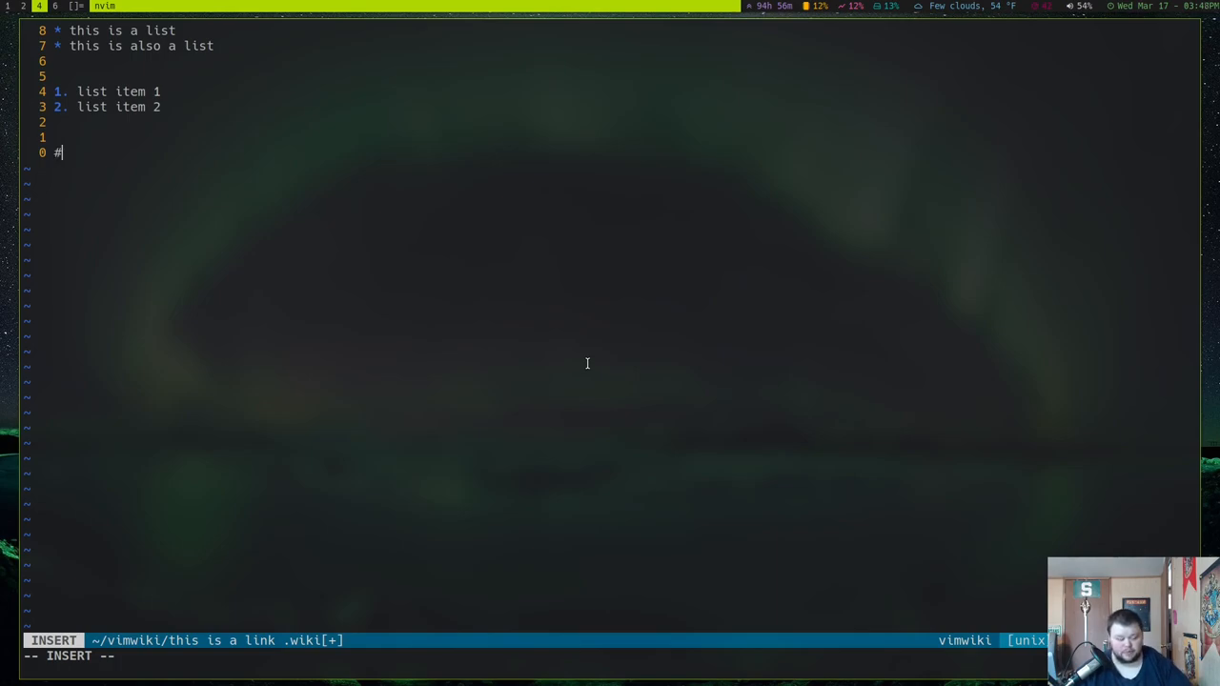
{"action": "type", "text": "this woudl a h"}
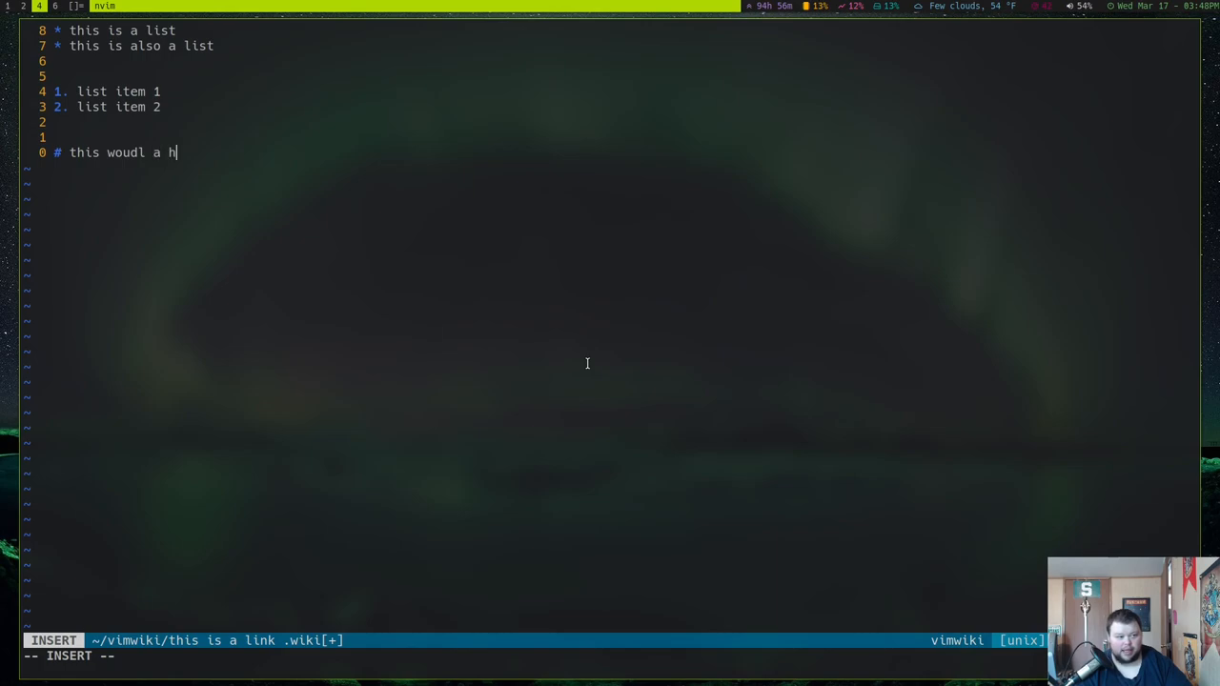
{"action": "type", "text": "eader 1"}
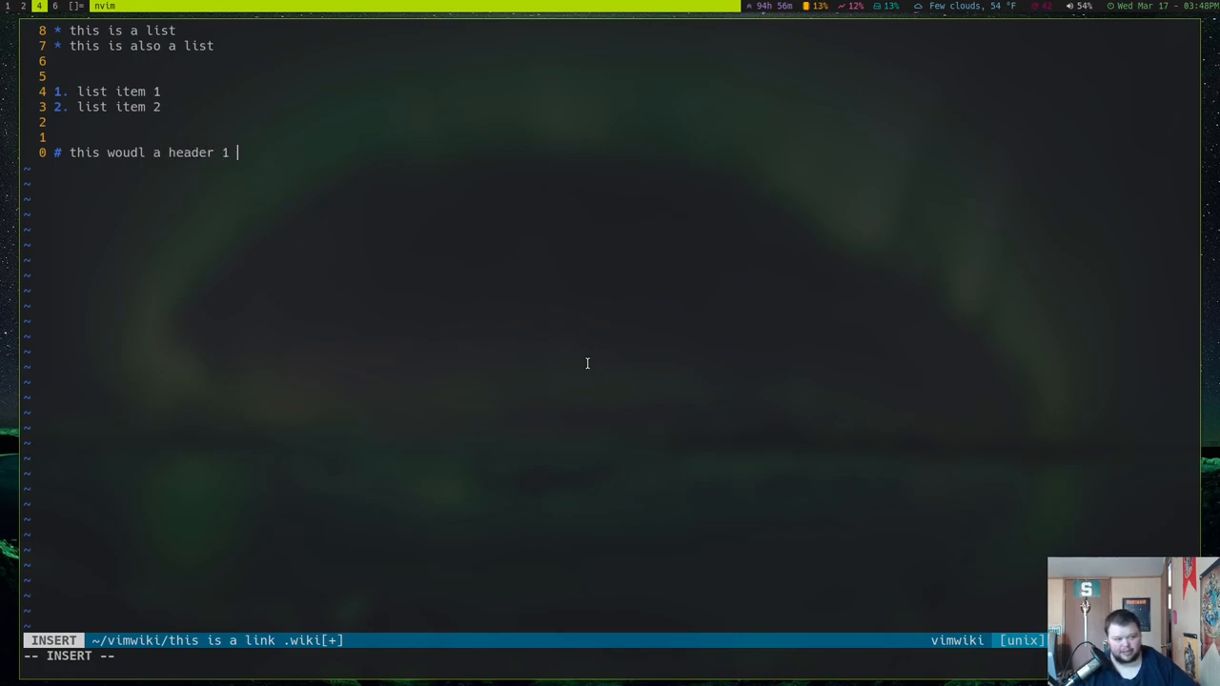
{"action": "mouse_move", "coordinate": [557, 404]}
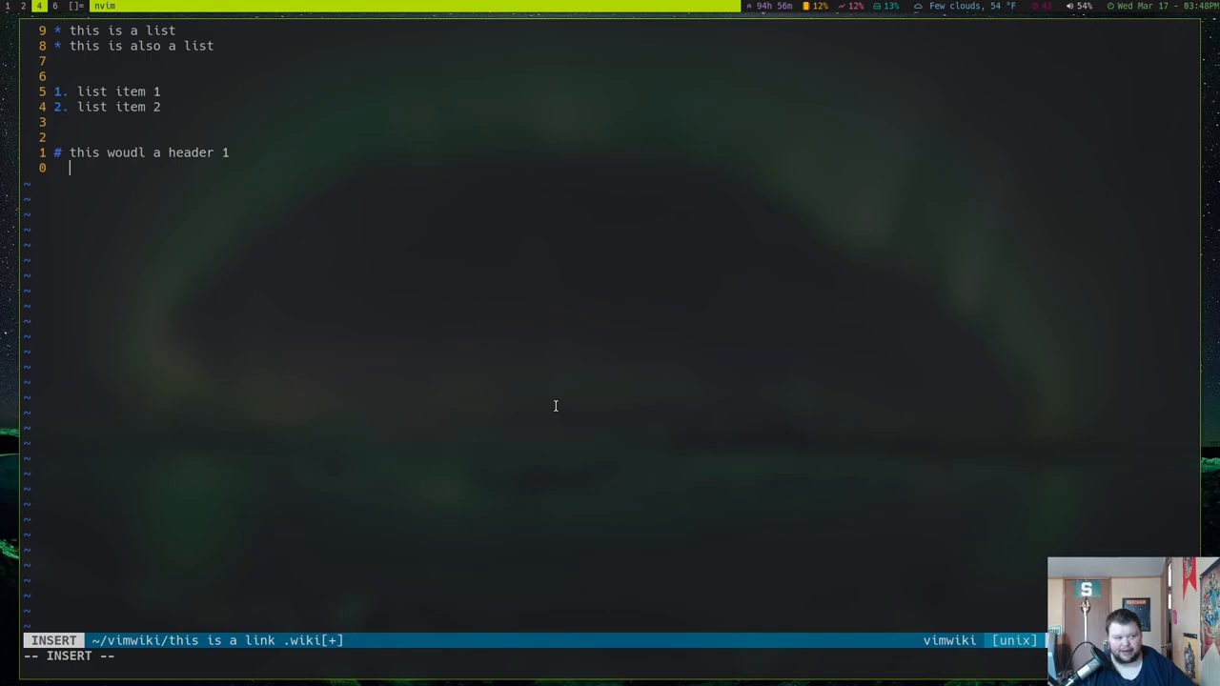
{"action": "key", "text": "Enter"}
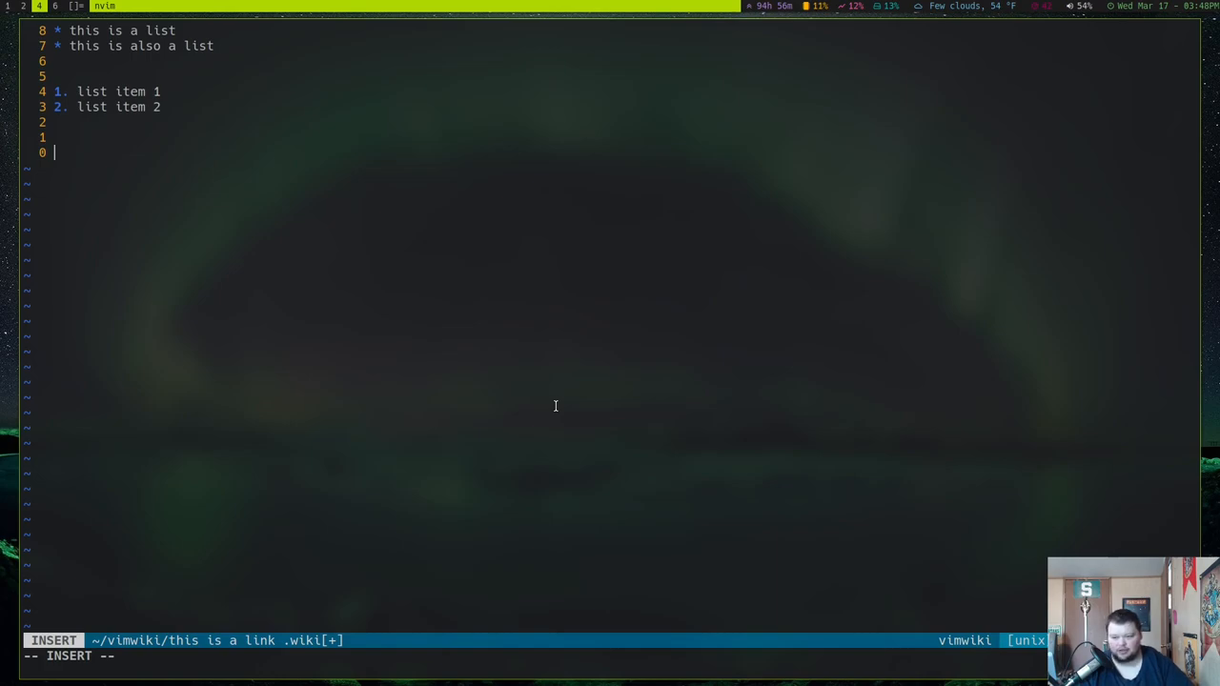
- Write headers '= this is a h1 =', '== this is h2 ==' and '=== this is h3 ==='
{"action": "type", "text": "= this is a h1"}
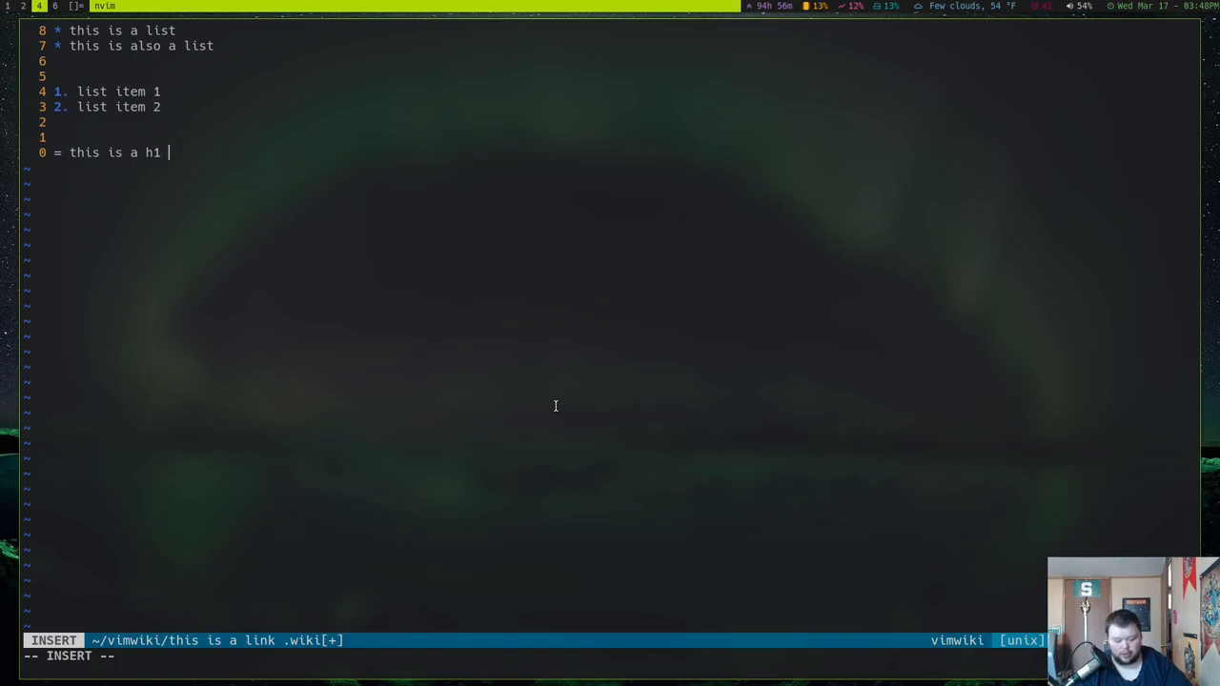
{"action": "type", "text": "="}
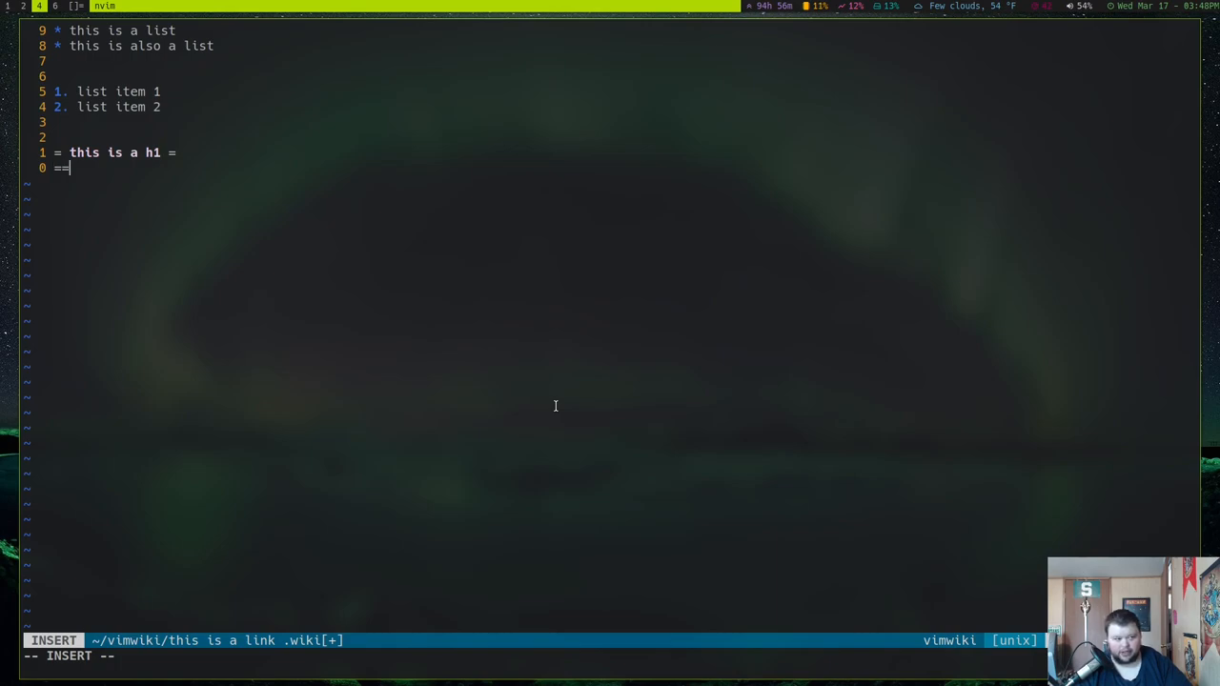
{"action": "type", "text": "this is hj"}
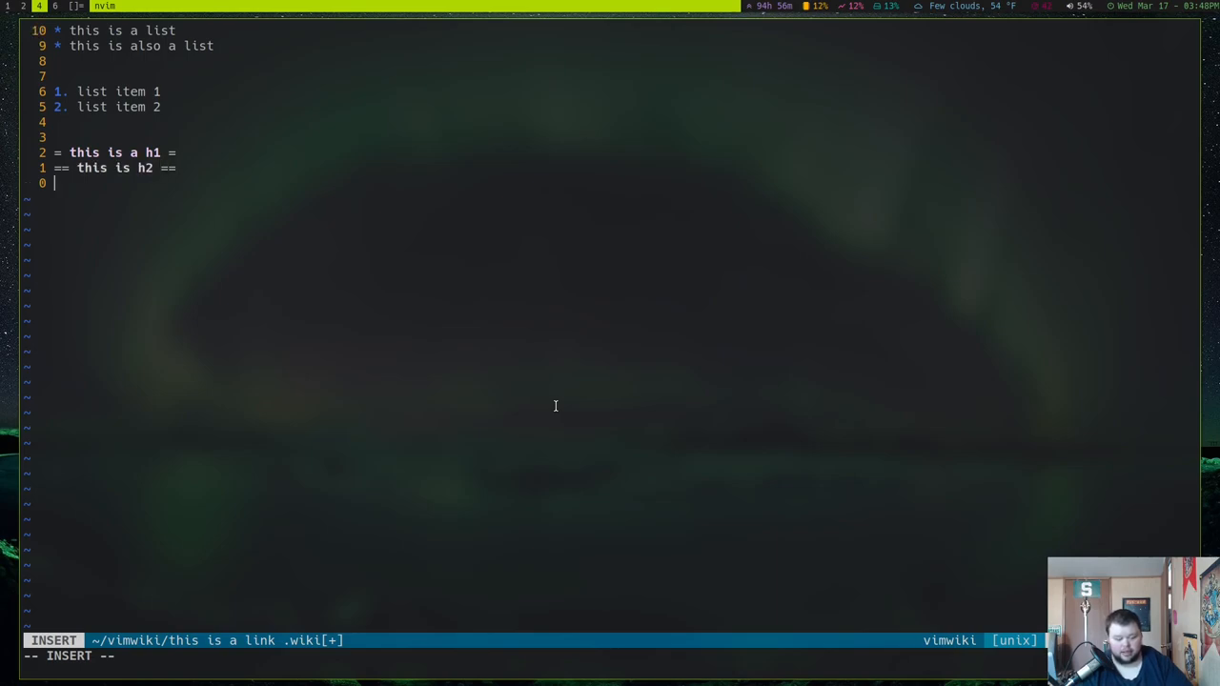
{"action": "type", "text": "== this h"}
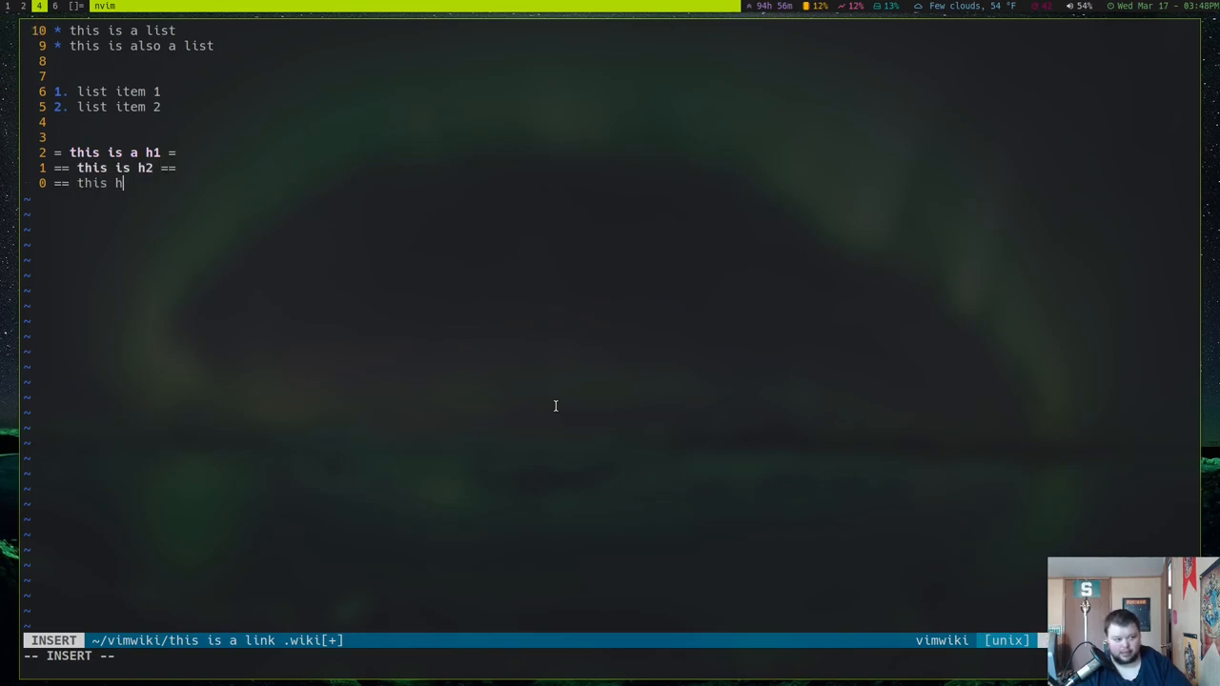
{"action": "key", "text": "Backspace"}
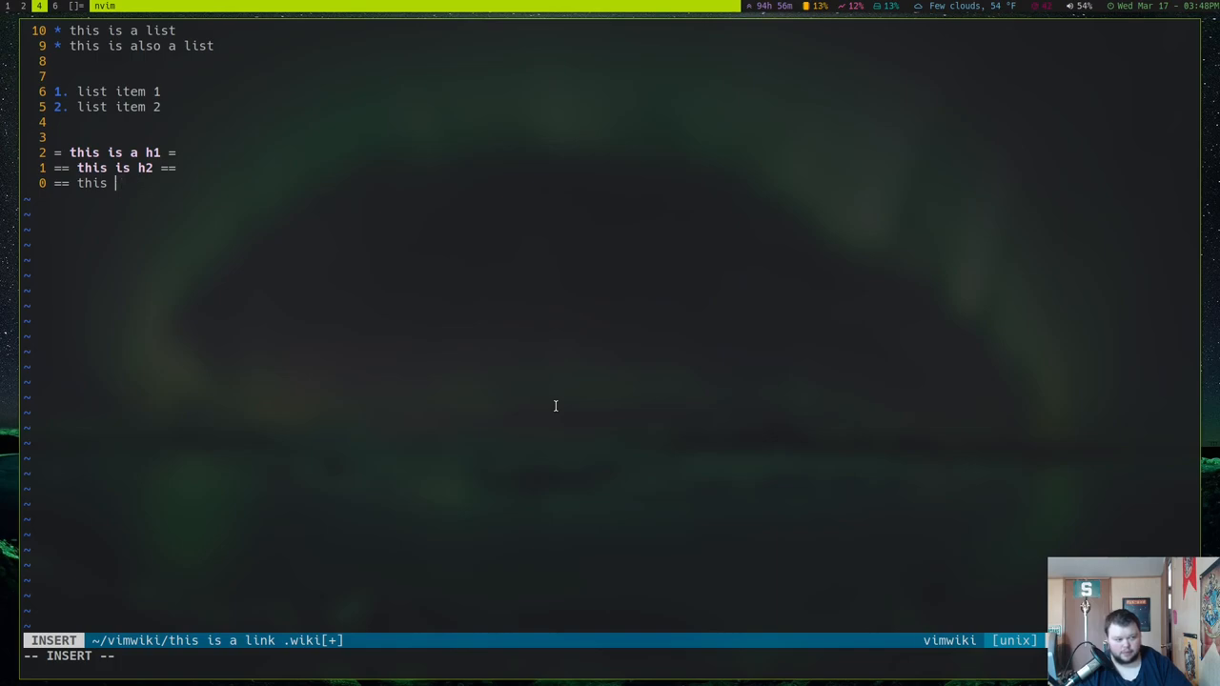
{"action": "type", "text": "h3"}
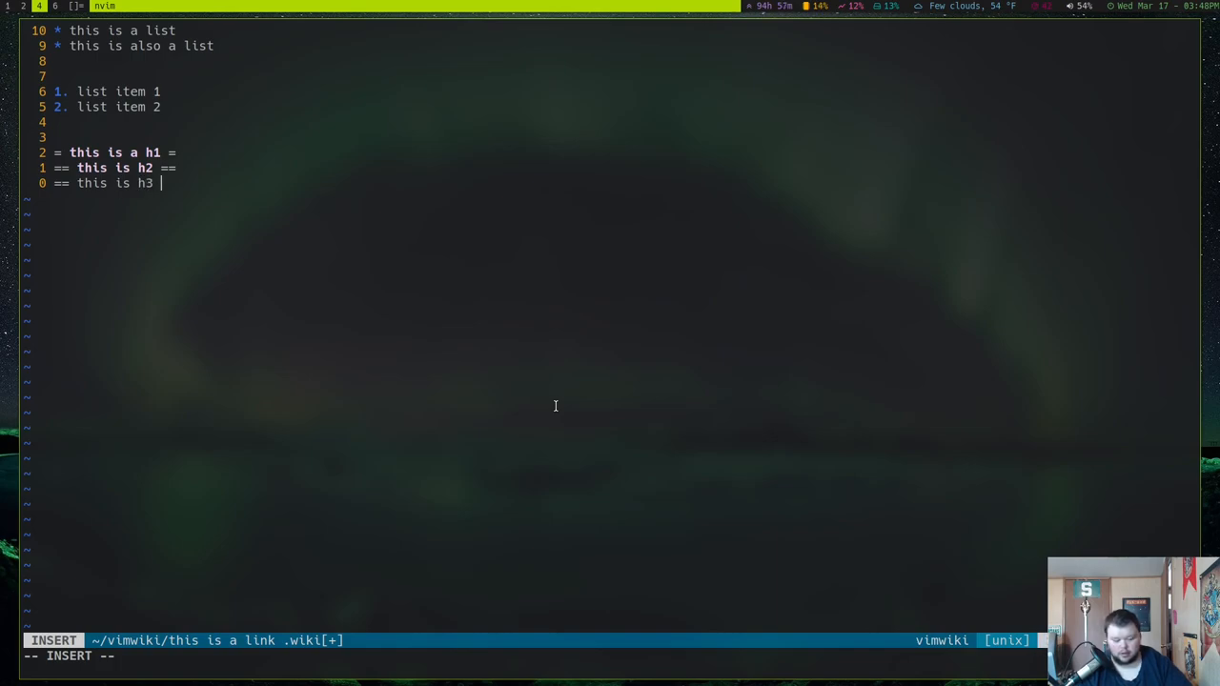
{"action": "type", "text": "==="}
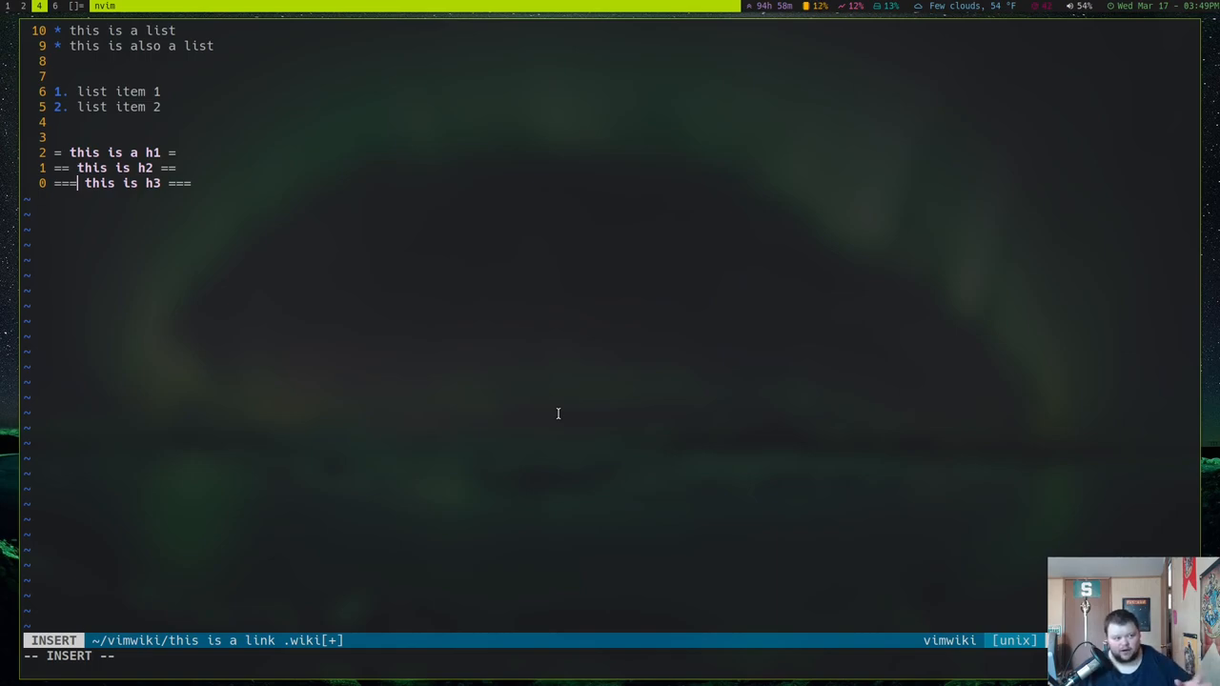
{"action": "mouse_move", "coordinate": [549, 401]}
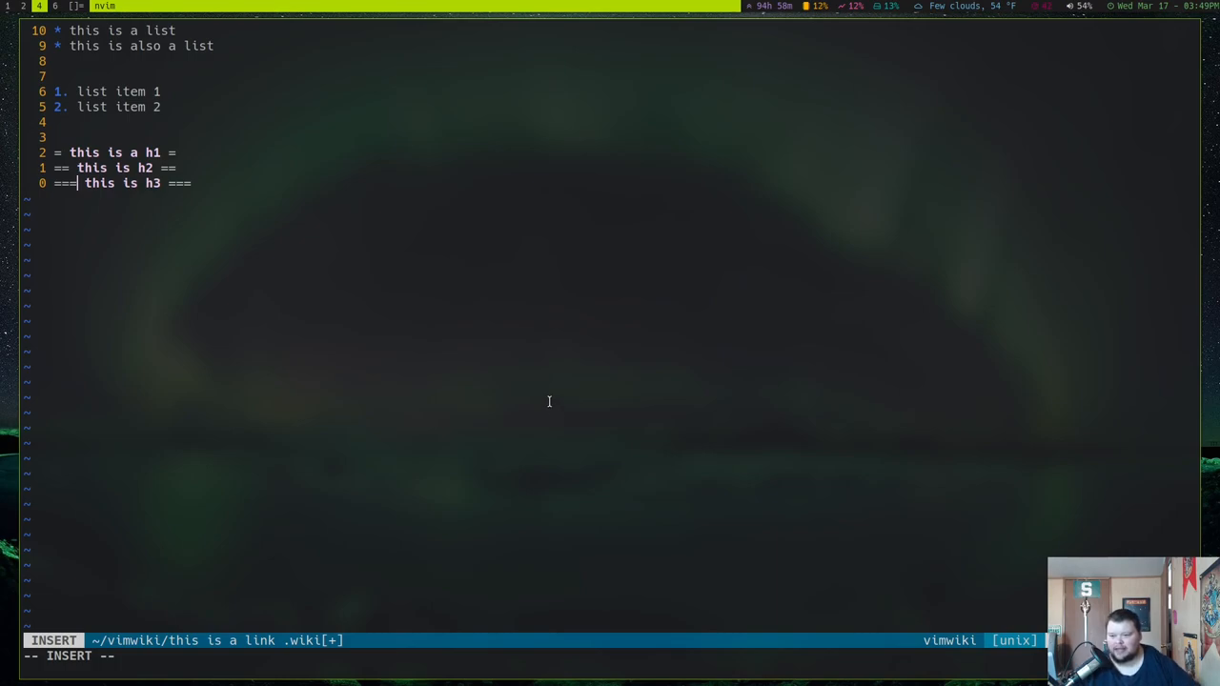
{"action": "mouse_move", "coordinate": [603, 261]}
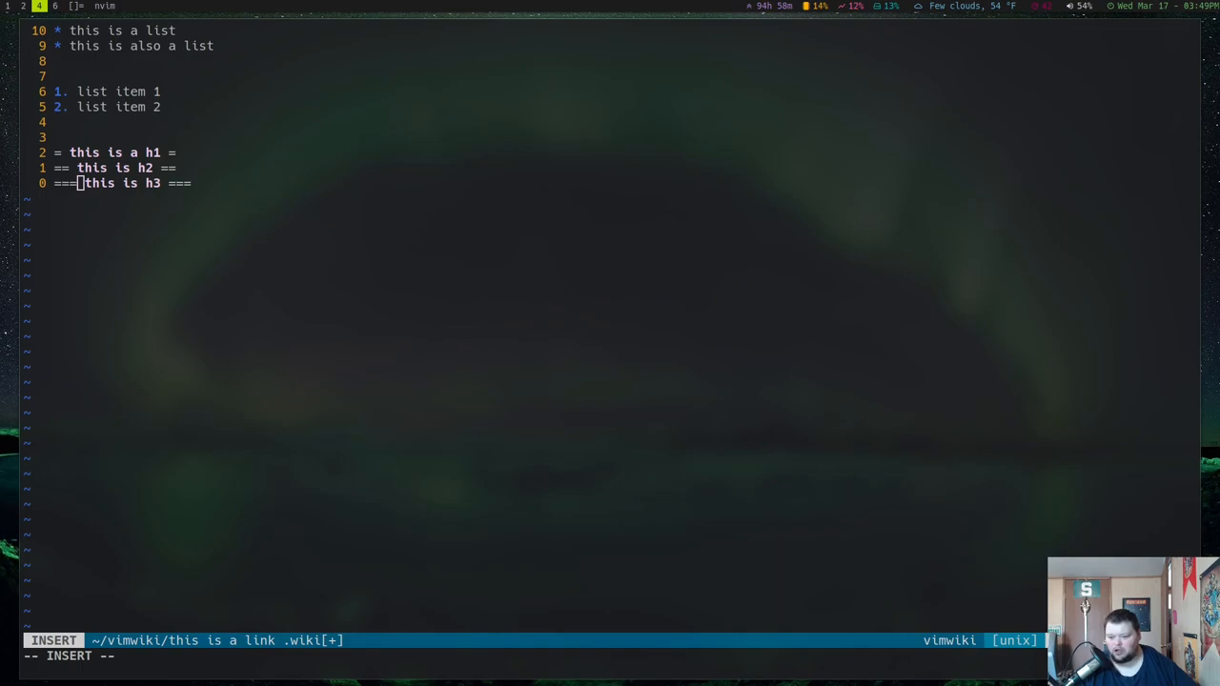
- Leave insert mode and run :h vimwiki to open the VimWiki help
{"action": "key", "text": "Escape"}
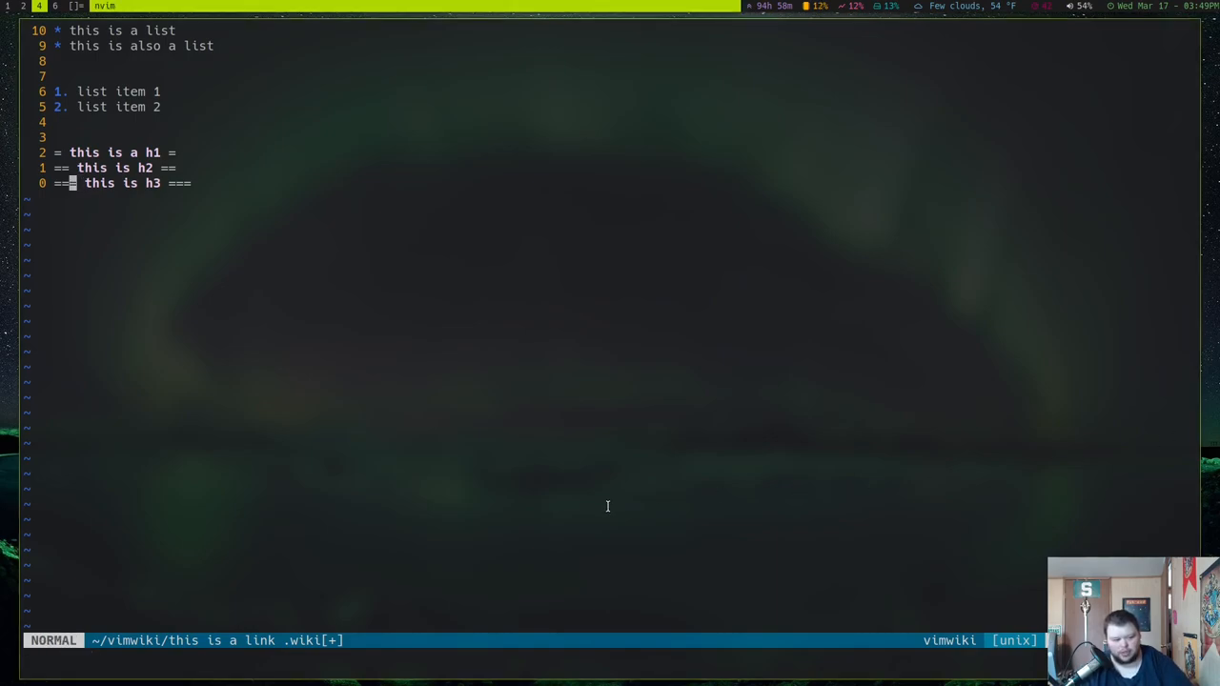
{"action": "key", "text": ":"}
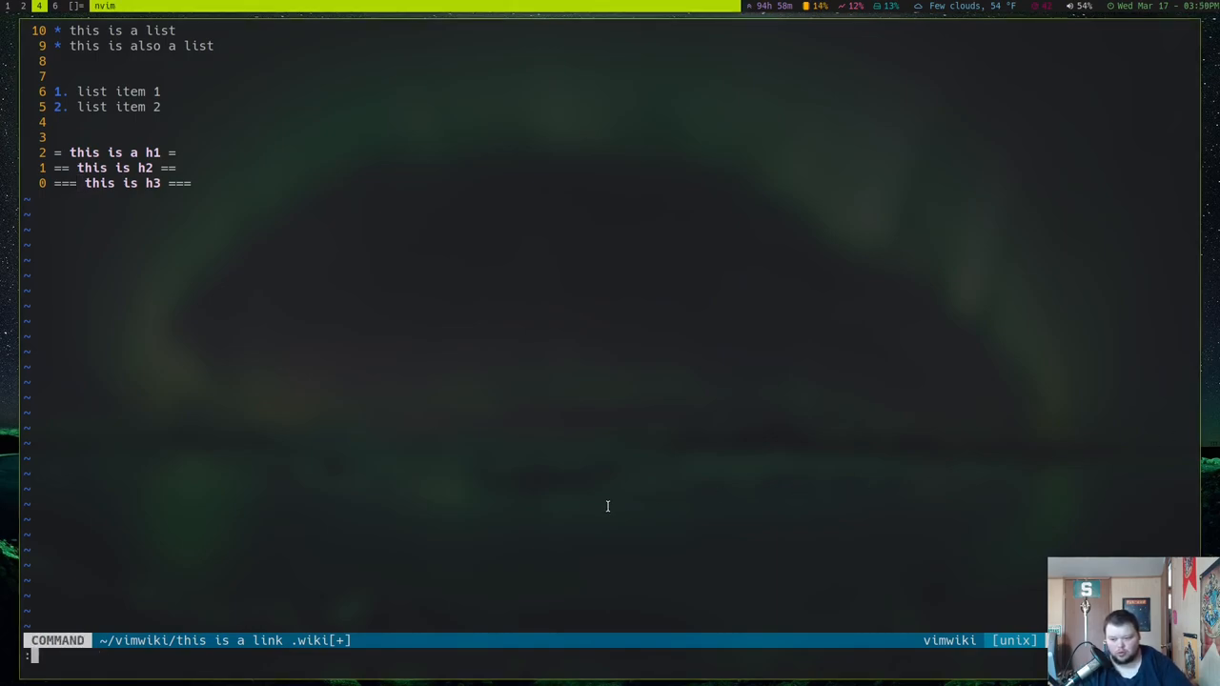
{"action": "type", "text": "h"}
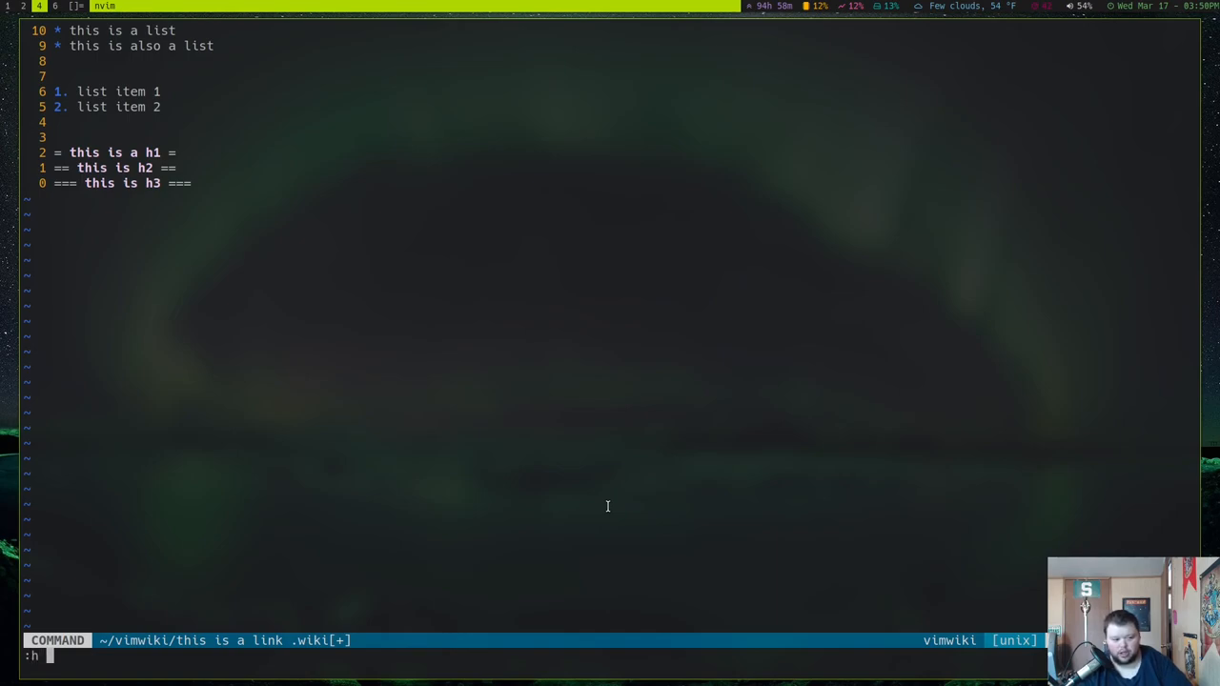
{"action": "type", "text": "vimwi"}
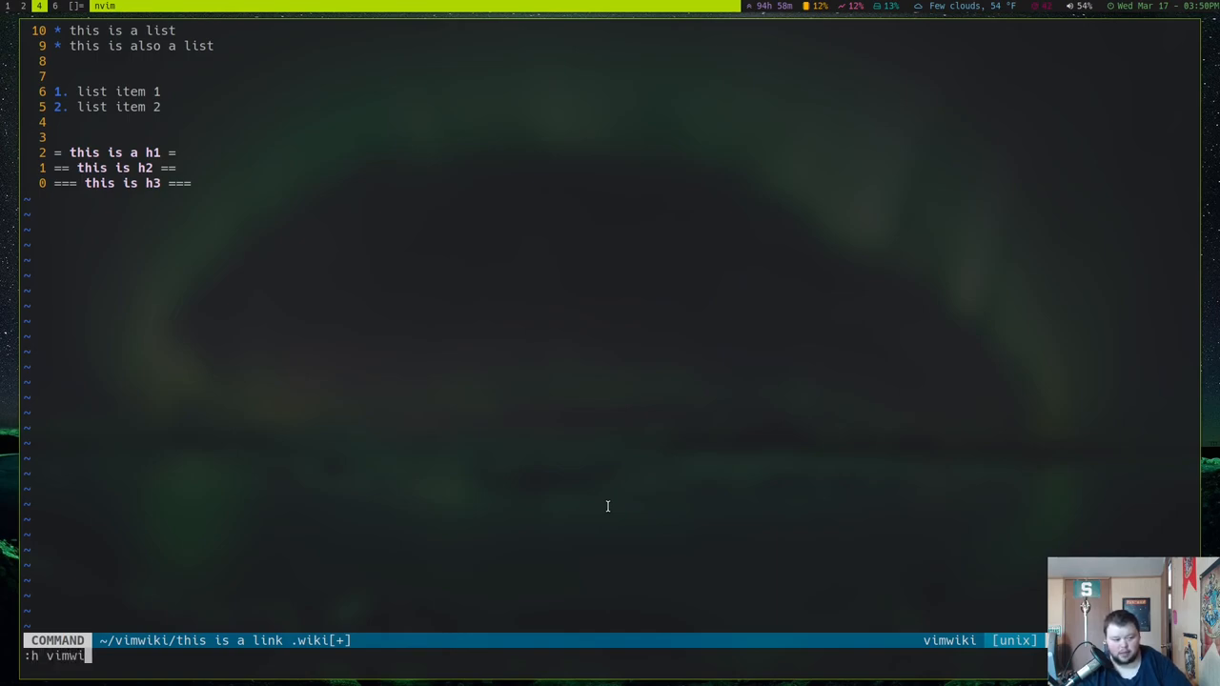
{"action": "type", "text": "iki-syntax"}
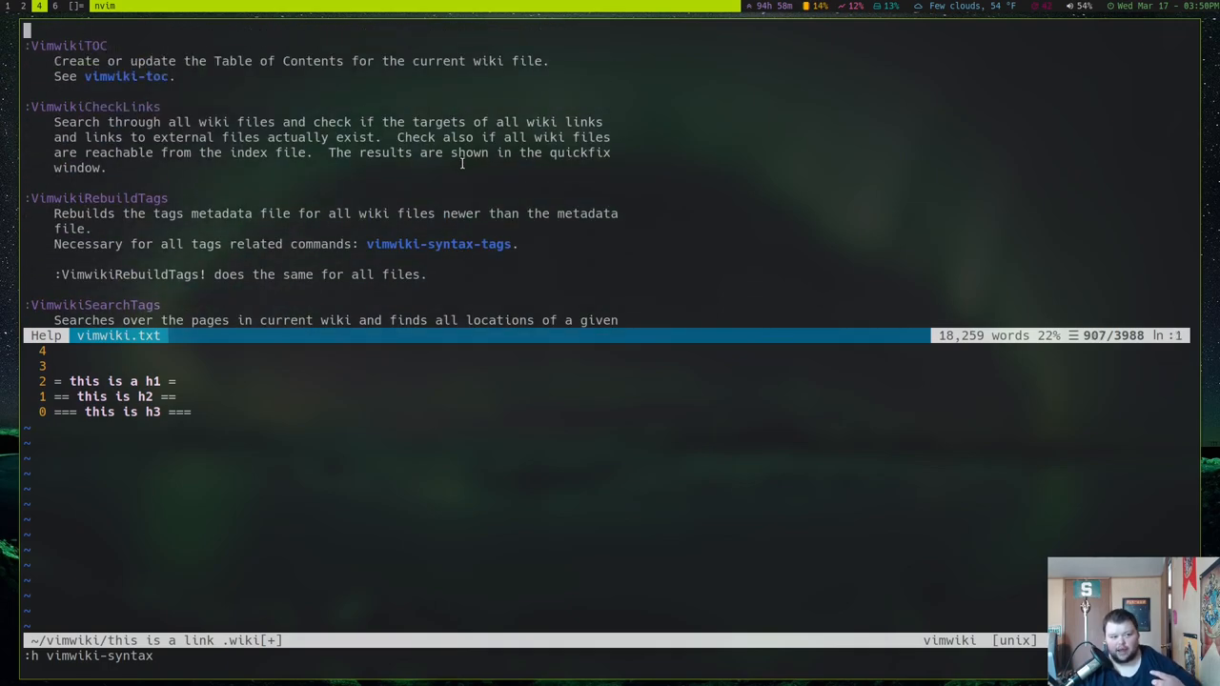
- Scroll the help down to section 5.1 Typefaces showing bold and italic markup
{"action": "scroll", "scroll_direction": "down", "scroll_amount": 3}
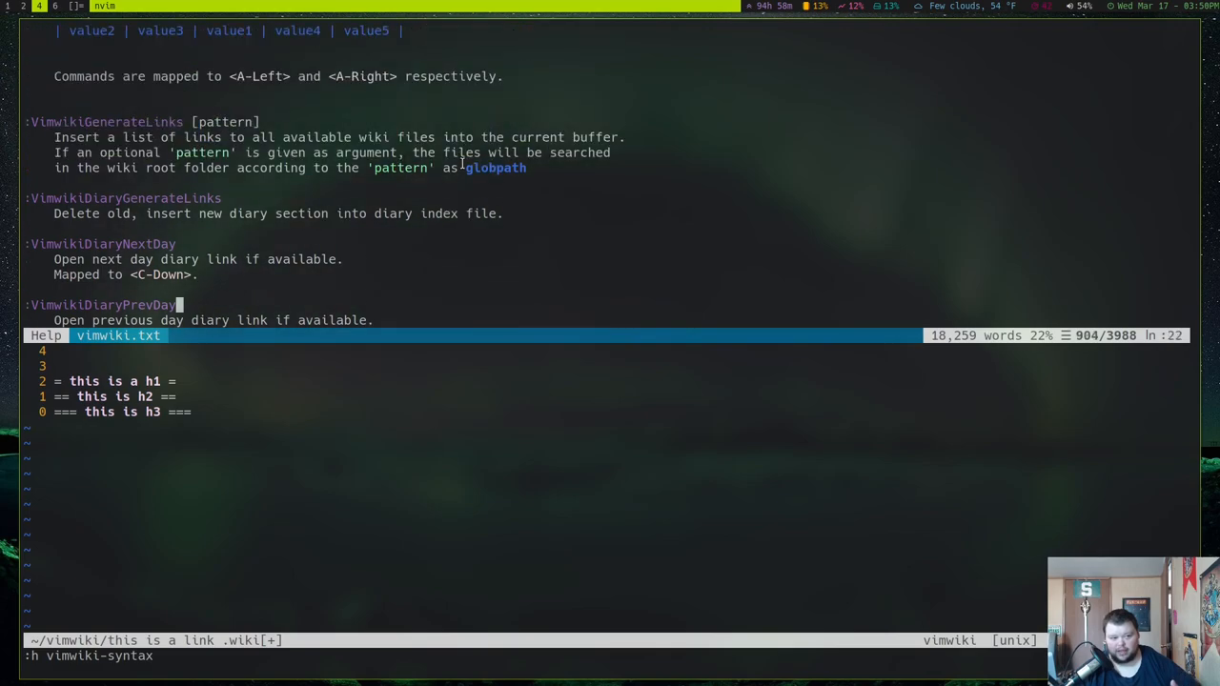
{"action": "scroll", "scroll_direction": "down", "scroll_amount": 3}
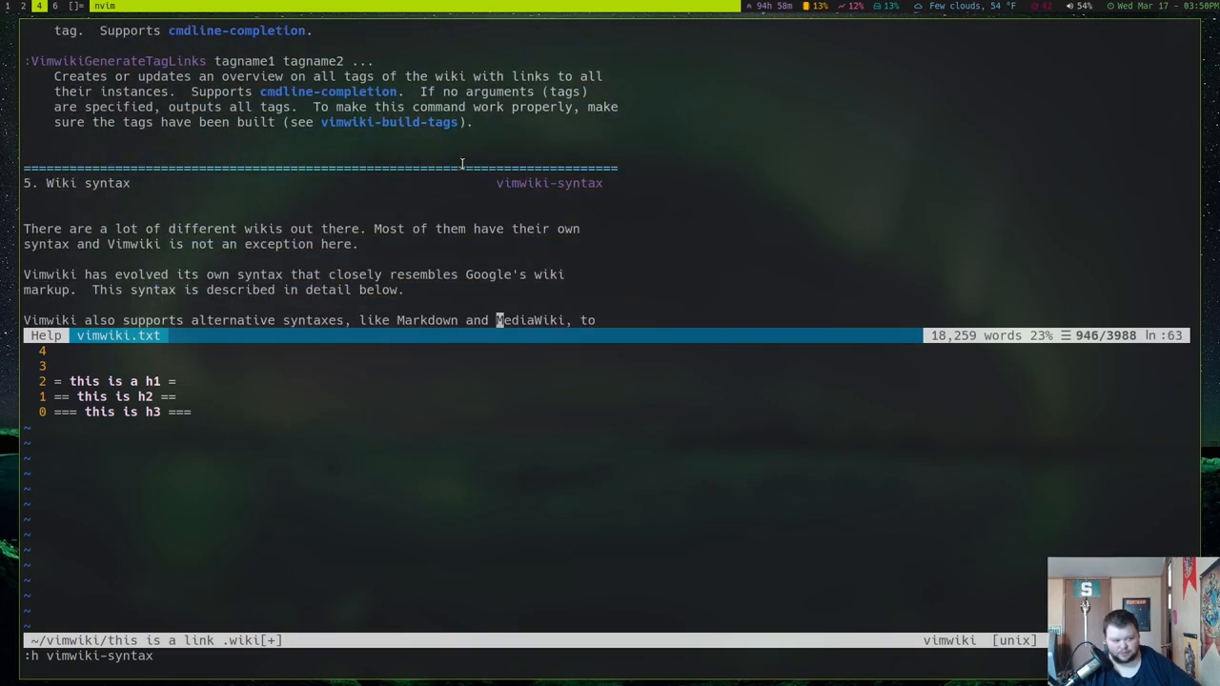
{"action": "scroll", "scroll_direction": "down", "scroll_amount": 3}
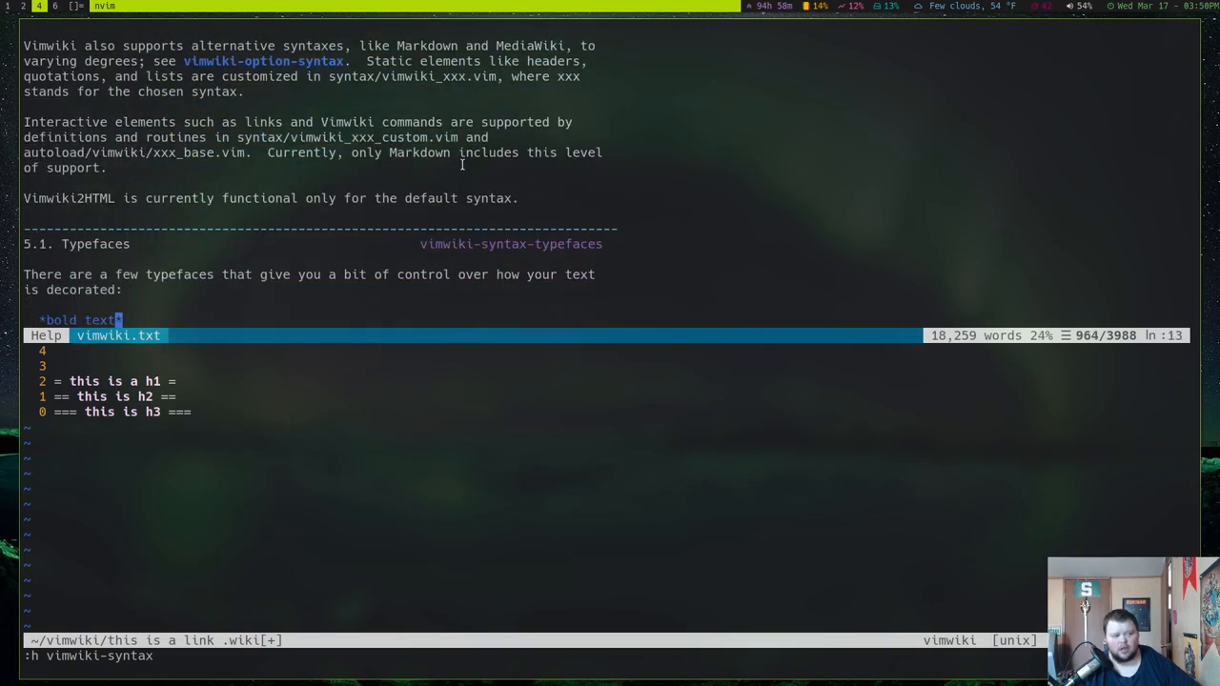
{"action": "scroll", "scroll_direction": "down", "scroll_amount": 3}
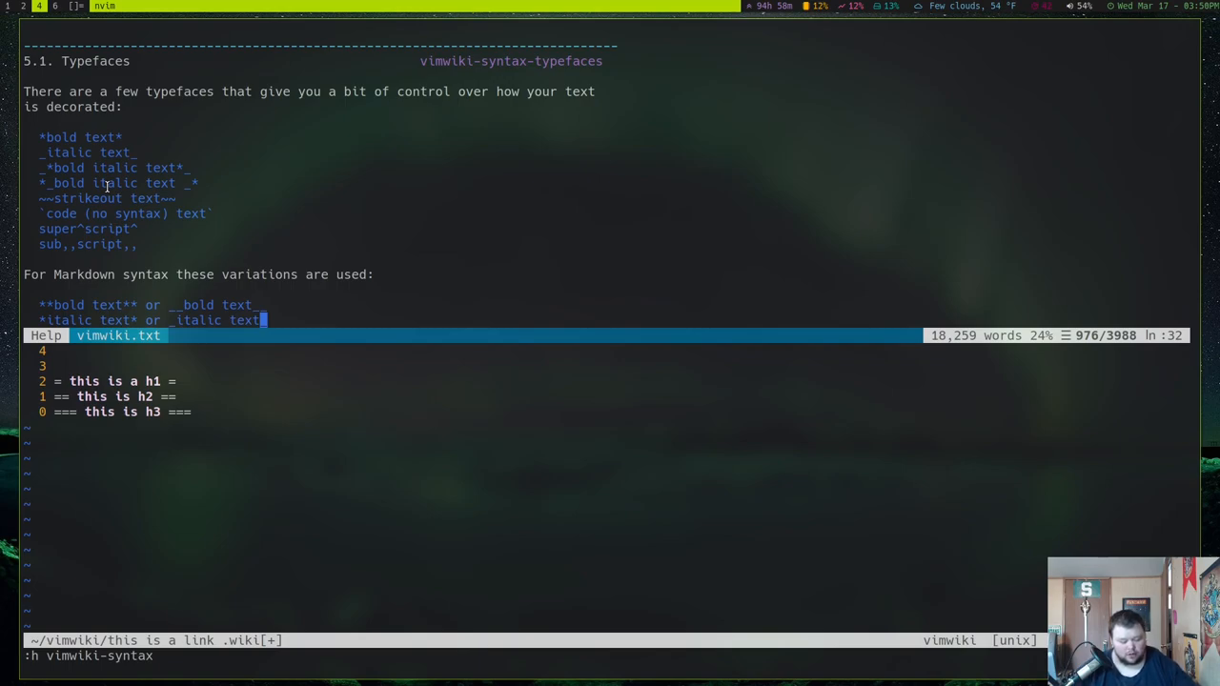
- Close the help with :q and add a '*bold text*' line below the h3 header
{"action": "type", "text": ":q"}
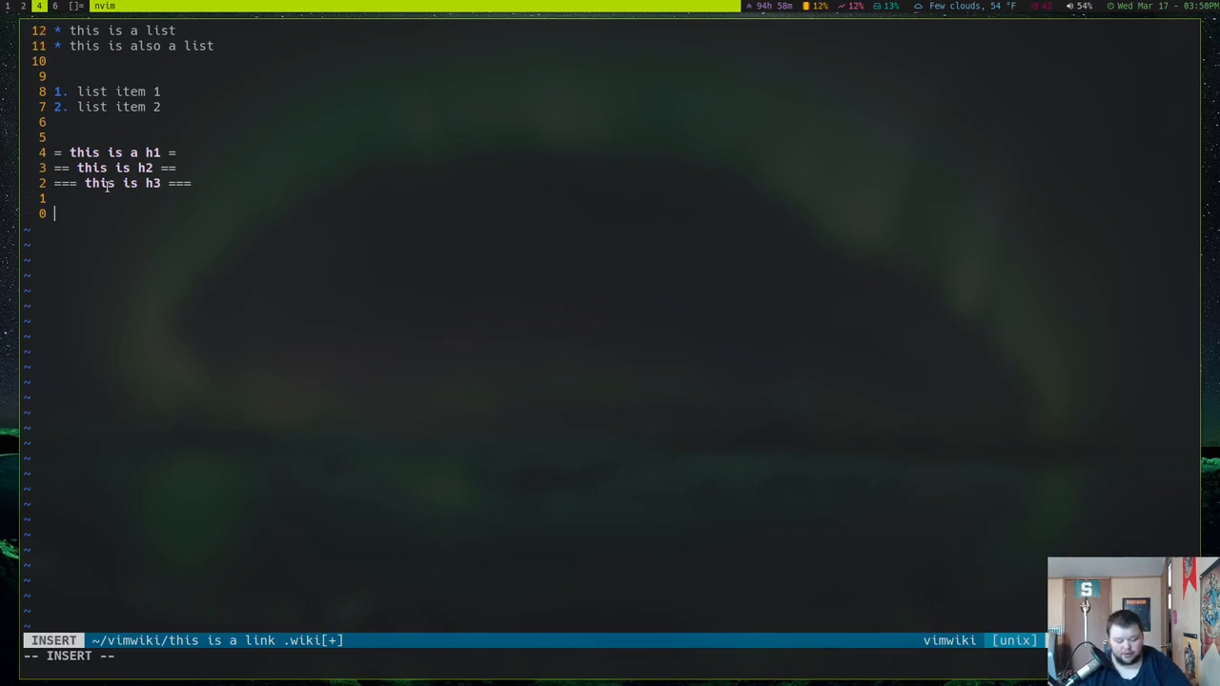
{"action": "type", "text": "*"}
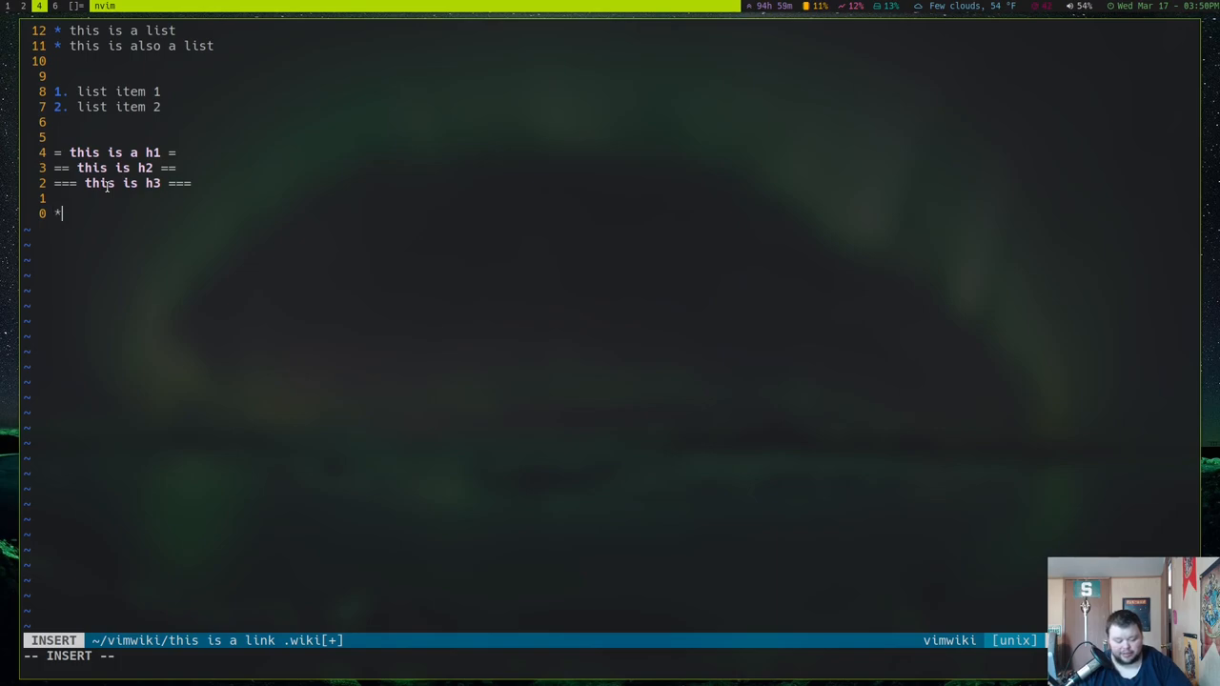
{"action": "type", "text": "bok"}
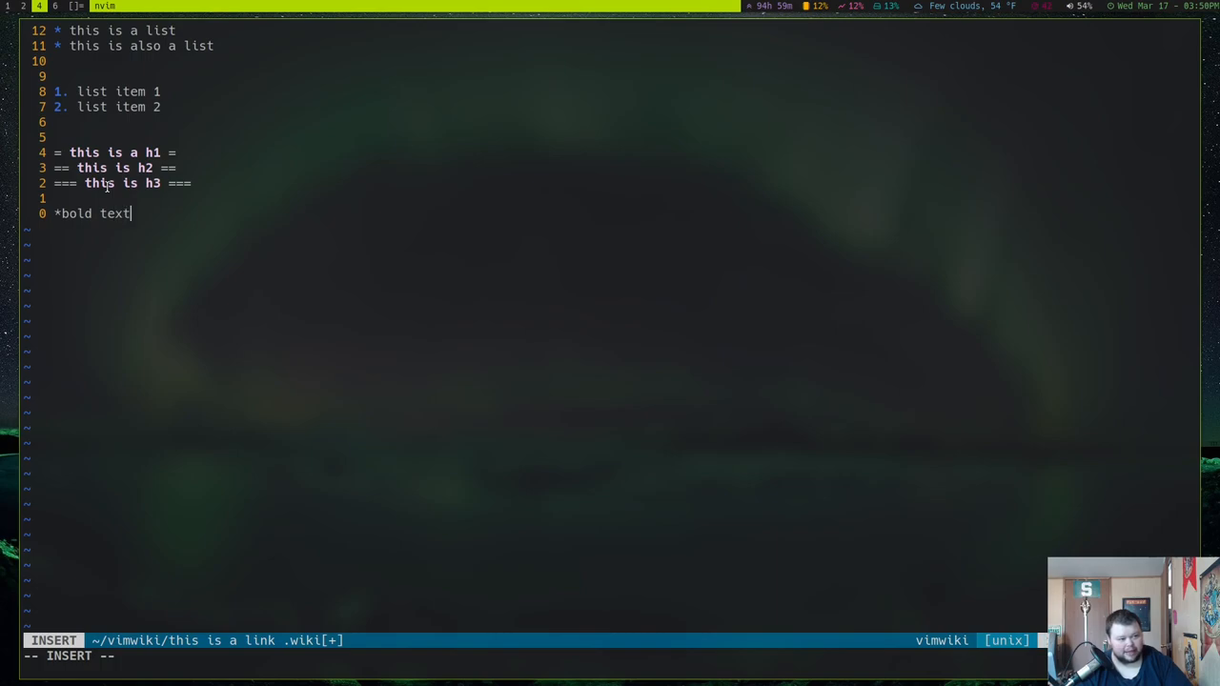
{"action": "type", "text": "*"}
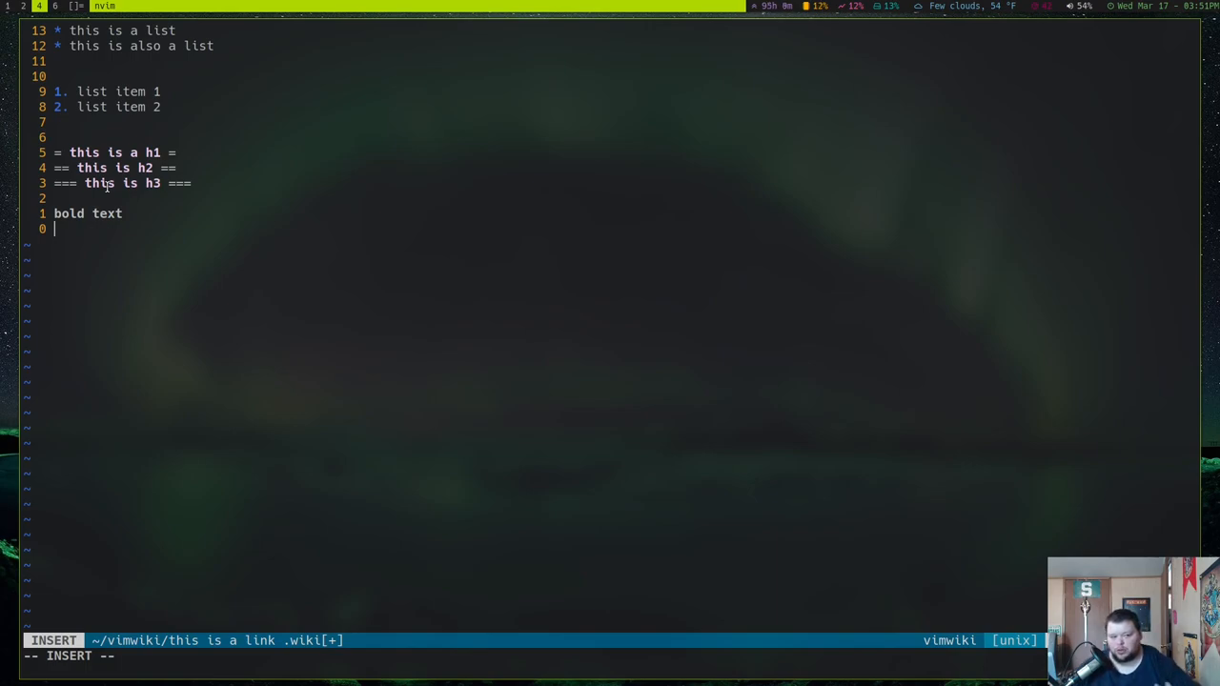
- Add an '_italics_' line beneath the bold text
{"action": "type", "text": "_i"}
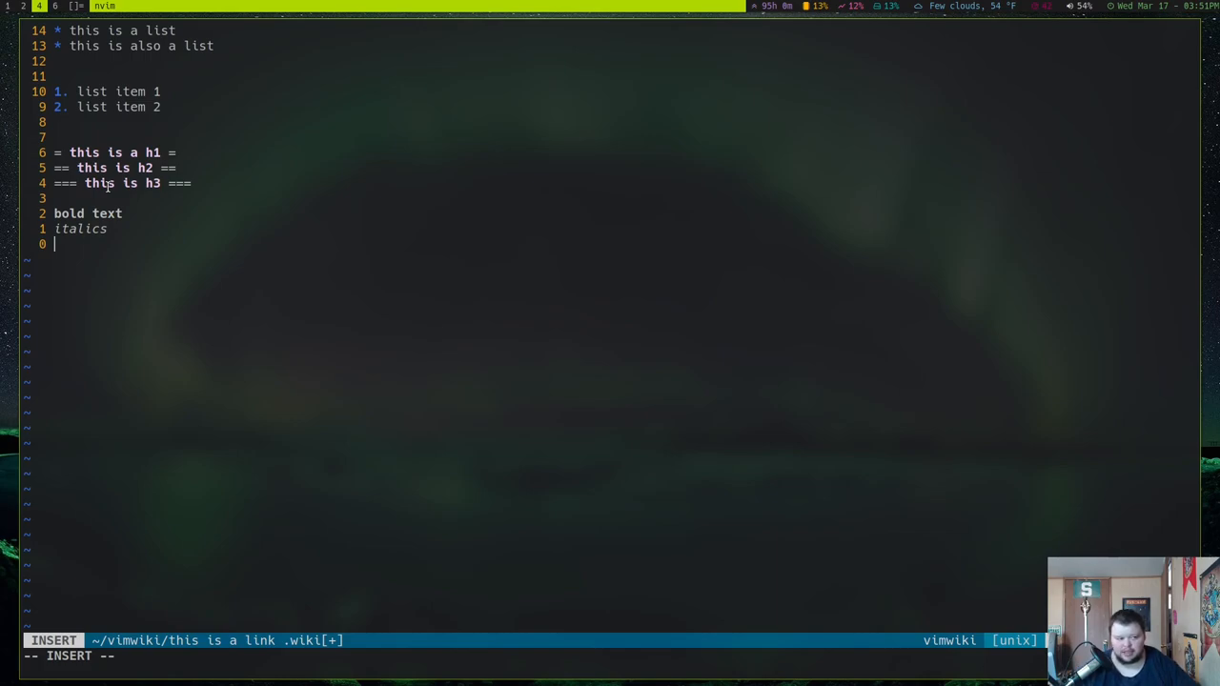
{"action": "type", "text": "[]"}
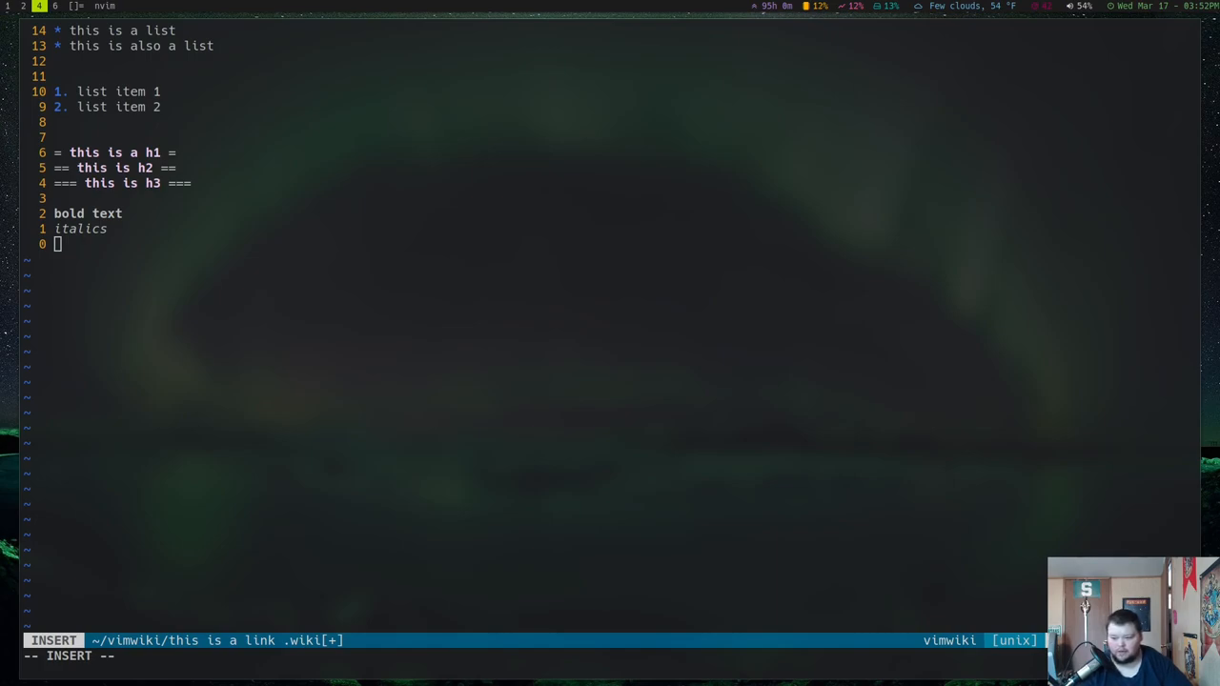
- Leave insert mode and run :h vimwiki-mappings to view the key mappings help
{"action": "key", "text": "Escape"}
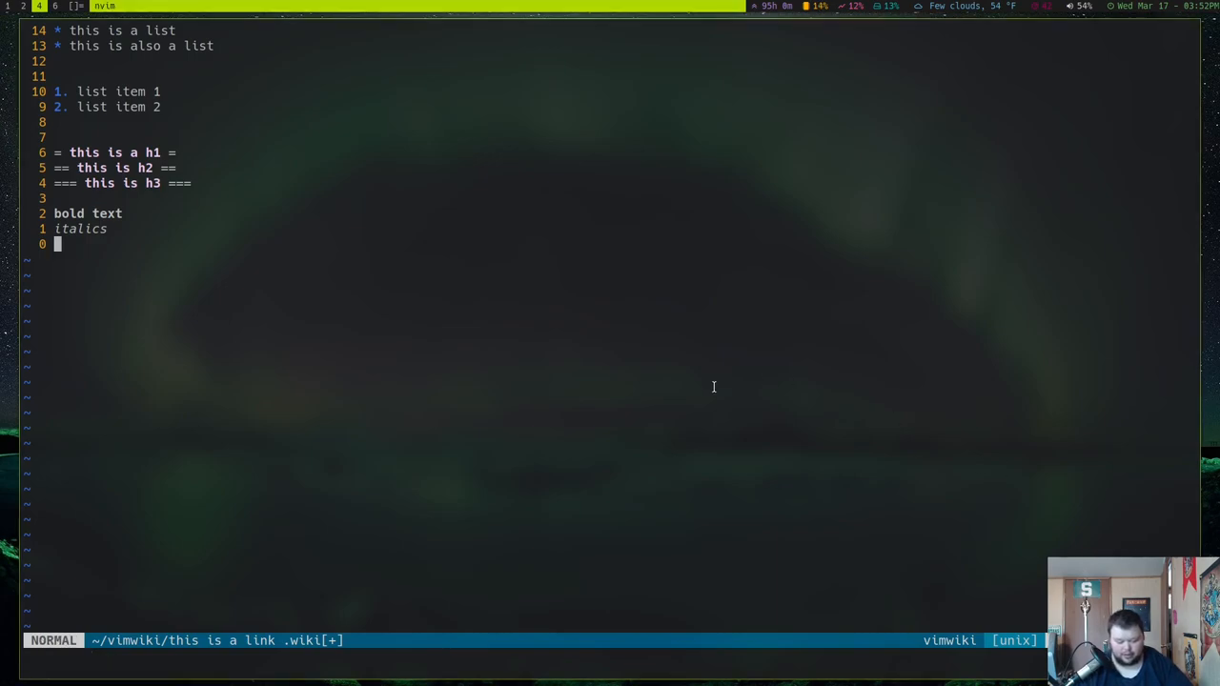
{"action": "key", "text": ":"}
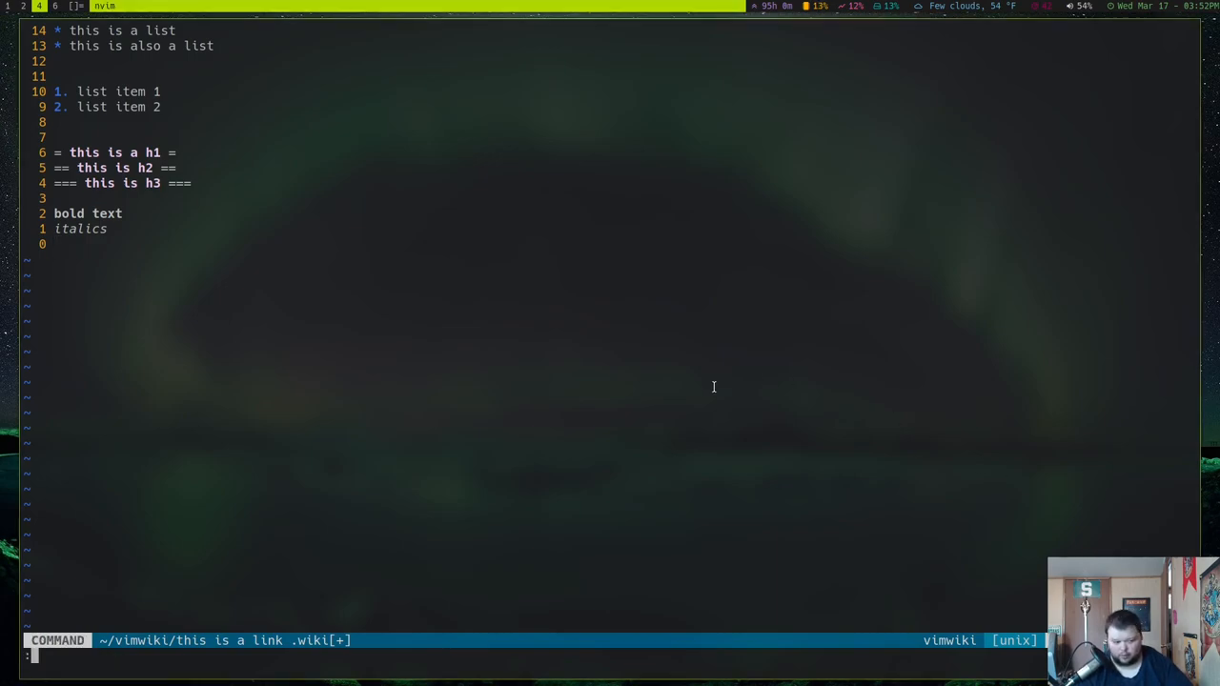
{"action": "type", "text": "h v"}
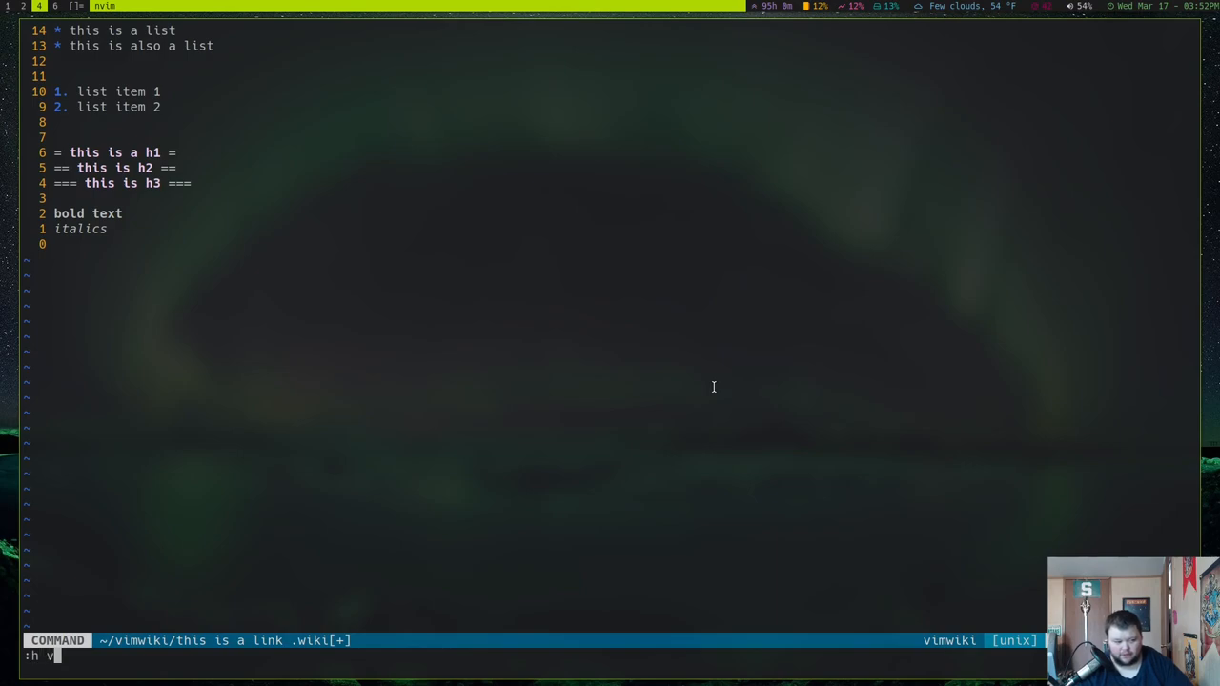
{"action": "type", "text": "imwiki-"}
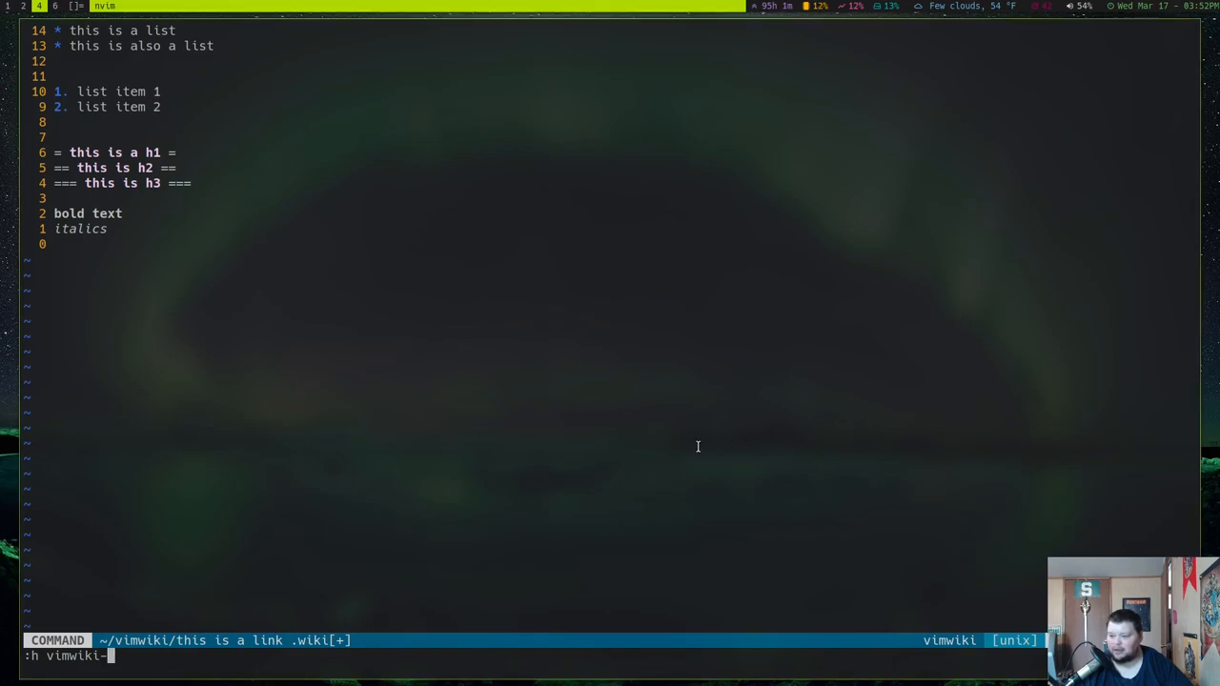
{"action": "type", "text": "mapp"}
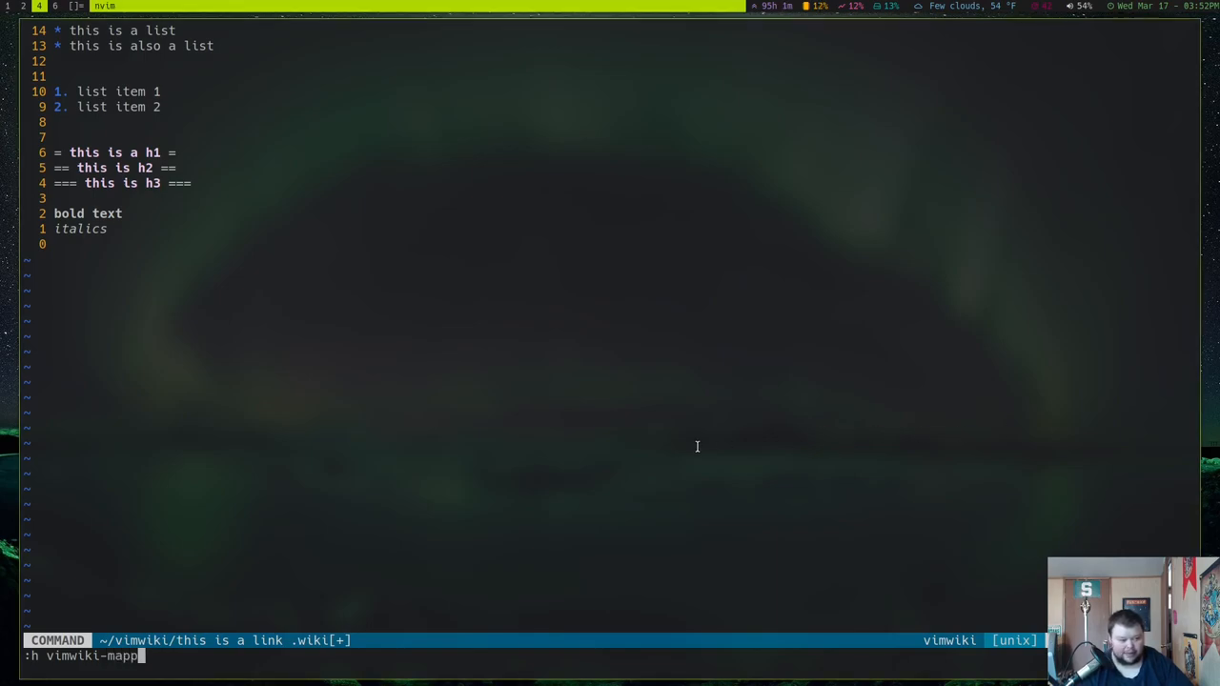
{"action": "type", "text": "ings"}
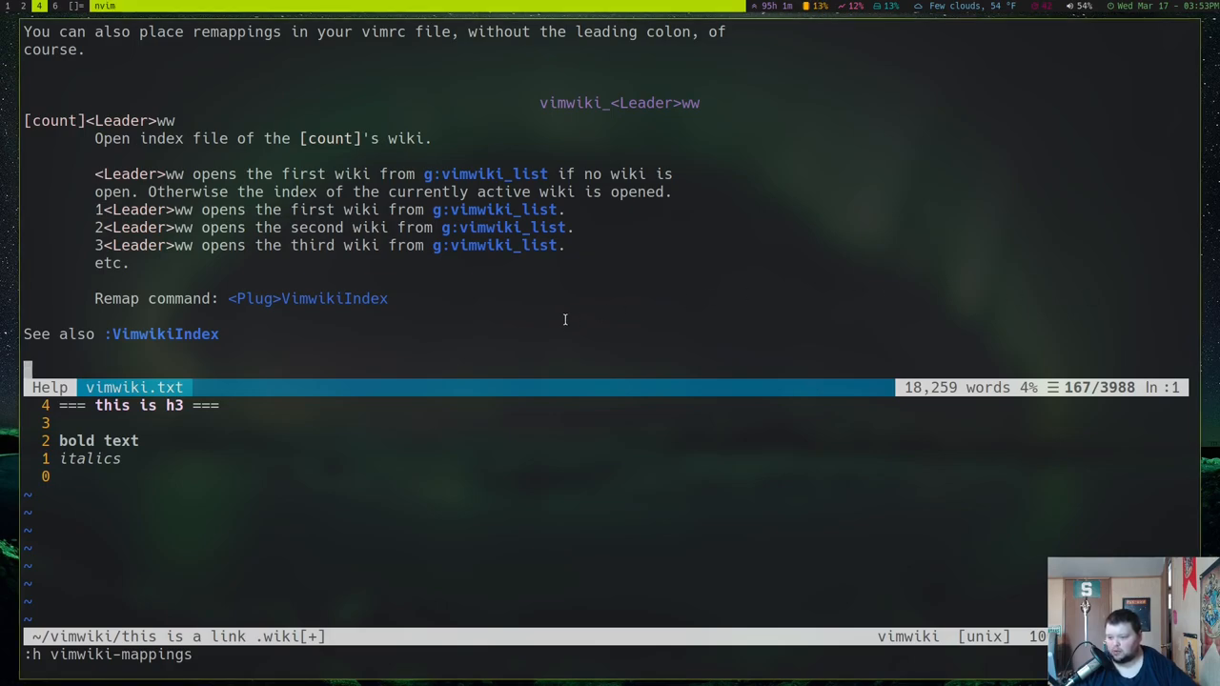
{"action": "mouse_move", "coordinate": [549, 320]}
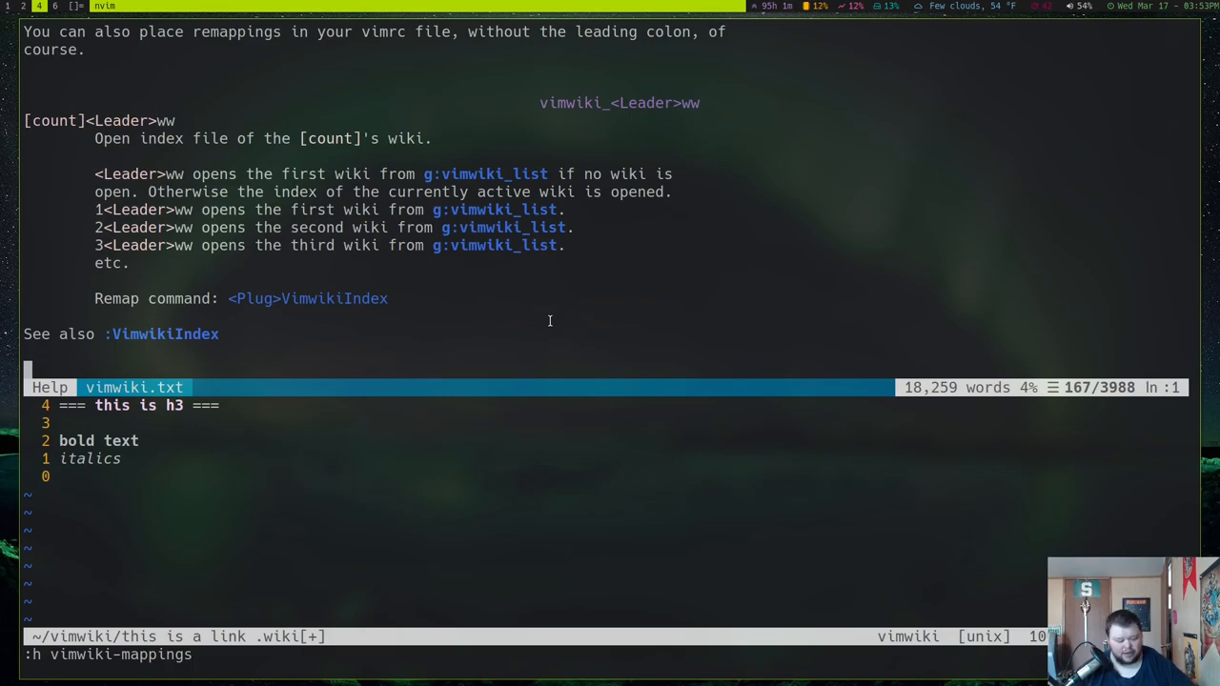
{"action": "type", "text": ":w"}
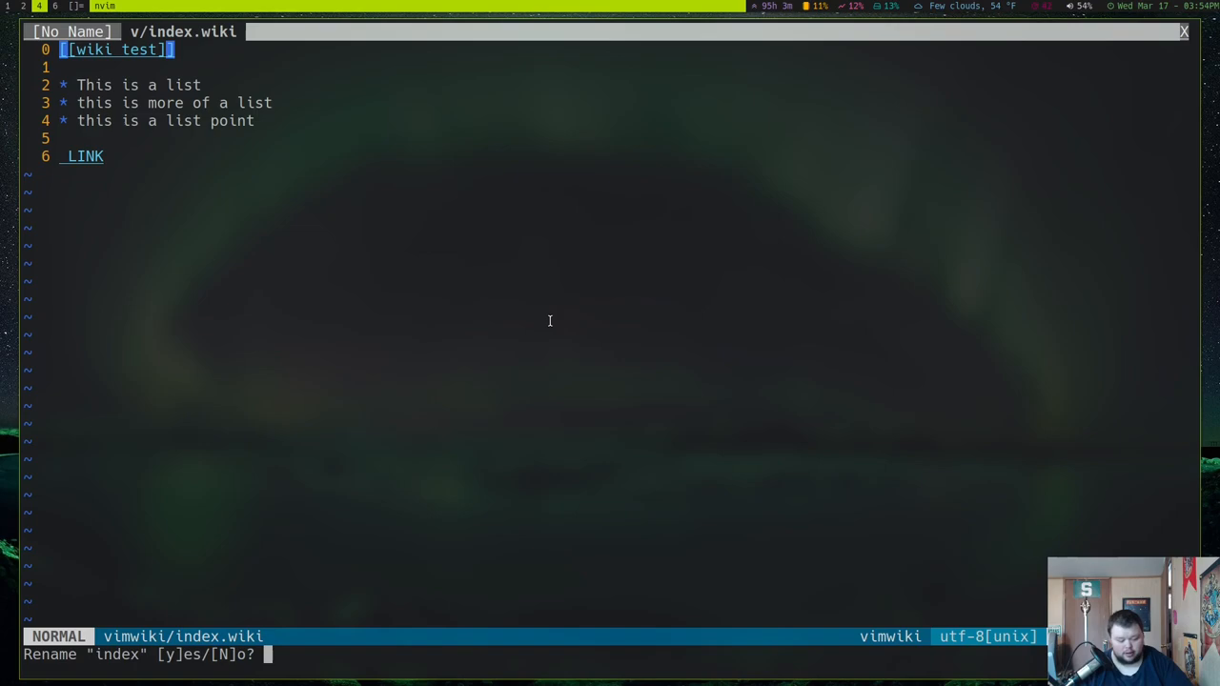
- Confirm the rename of the index page and enter main.wiki as the new name
{"action": "key", "text": "y"}
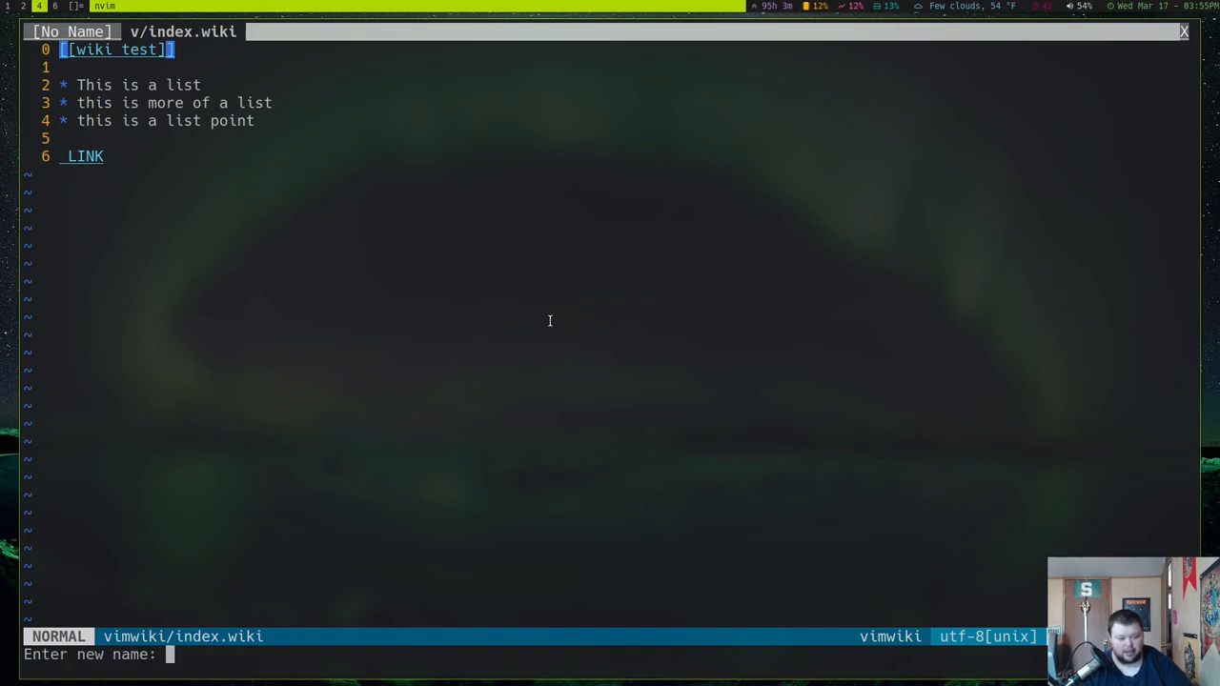
{"action": "type", "text": "main.wik"}
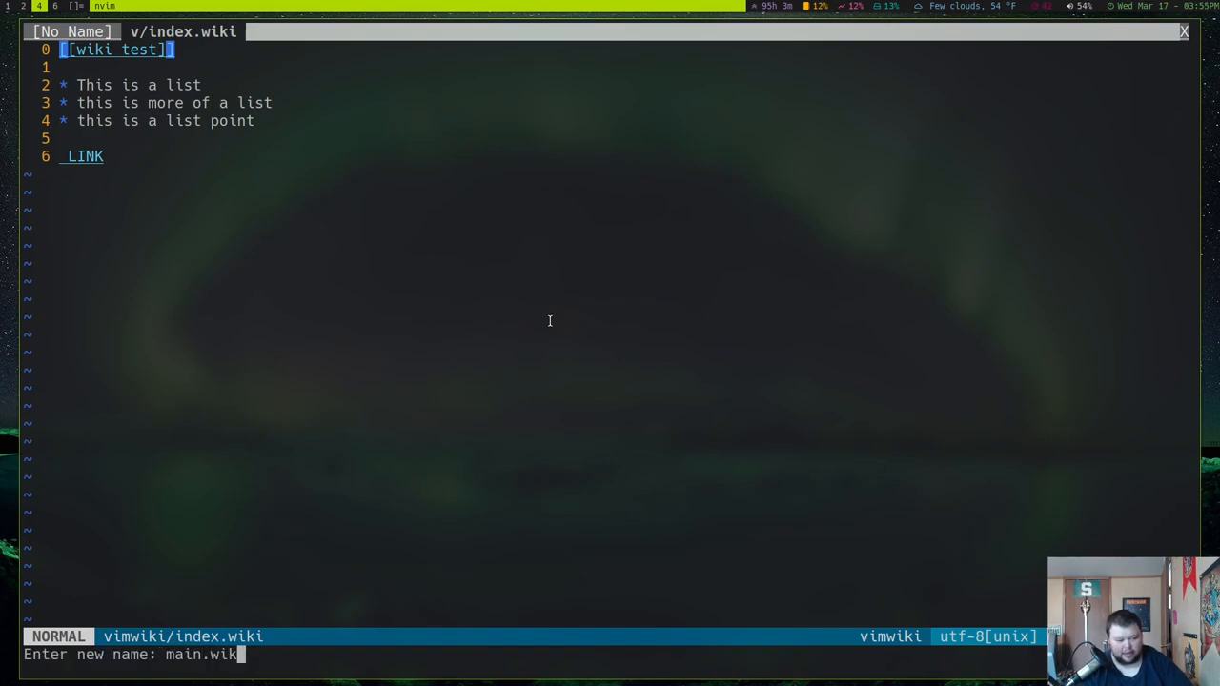